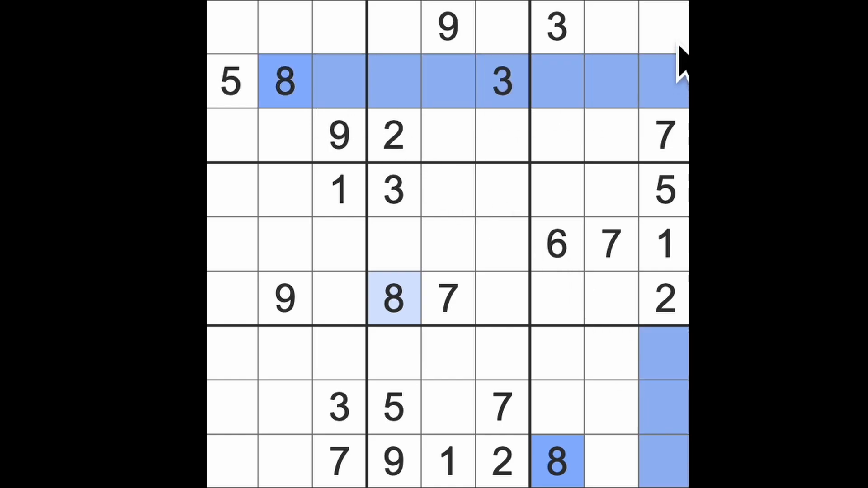
Enter 8 in the top-right corner cell and 1 in row 6, column 6
{"action": "left_click", "coordinate": [663, 27]}
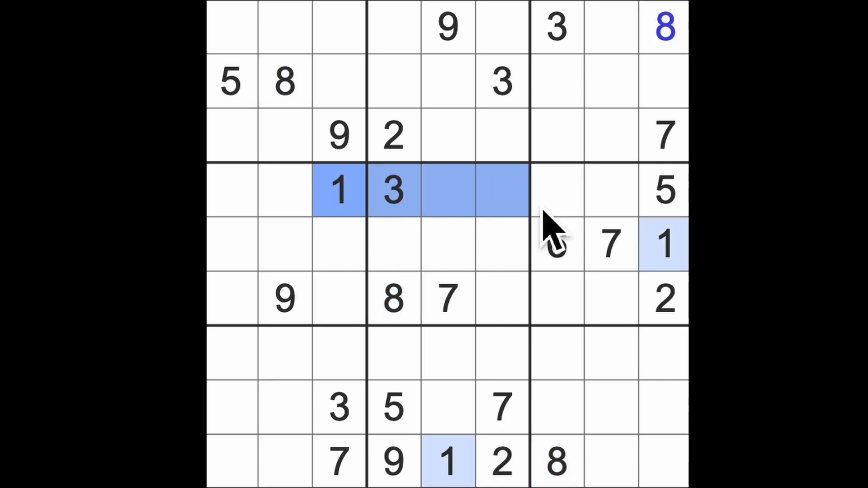
{"action": "left_click", "coordinate": [501, 298]}
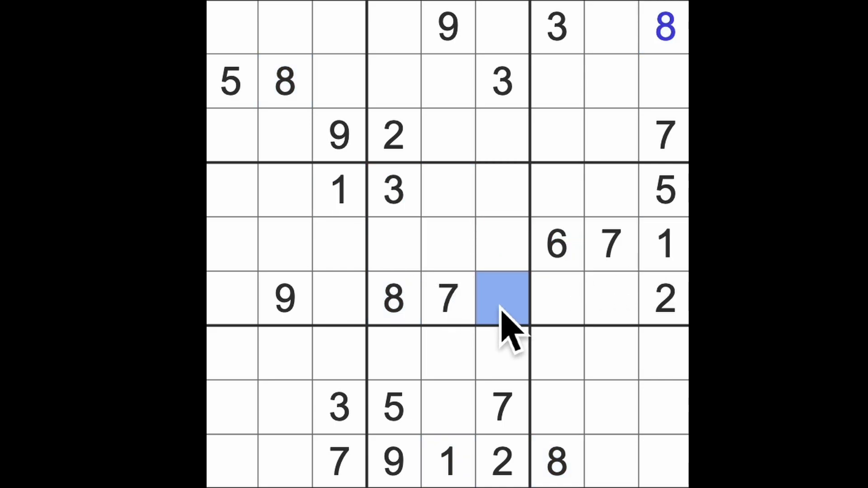
{"action": "type", "text": "1"}
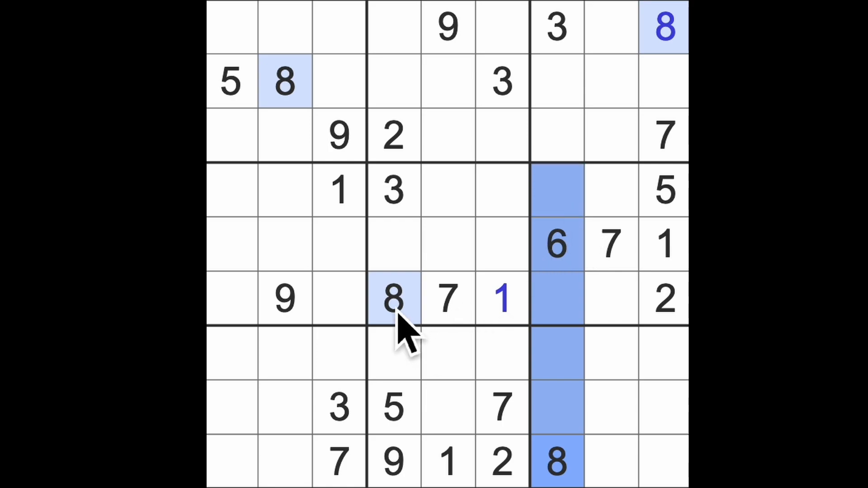
Fill row 4, columns 7–8 with 9 and 8, and row 6, columns 7–8 with 4 and 3
{"action": "left_click", "coordinate": [609, 191]}
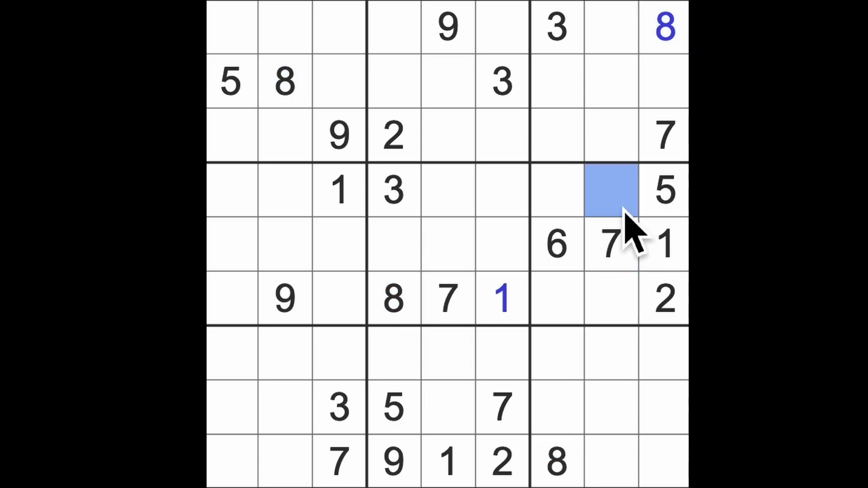
{"action": "type", "text": "8"}
{"action": "left_click", "coordinate": [611, 299]}
{"action": "type", "text": "3"}
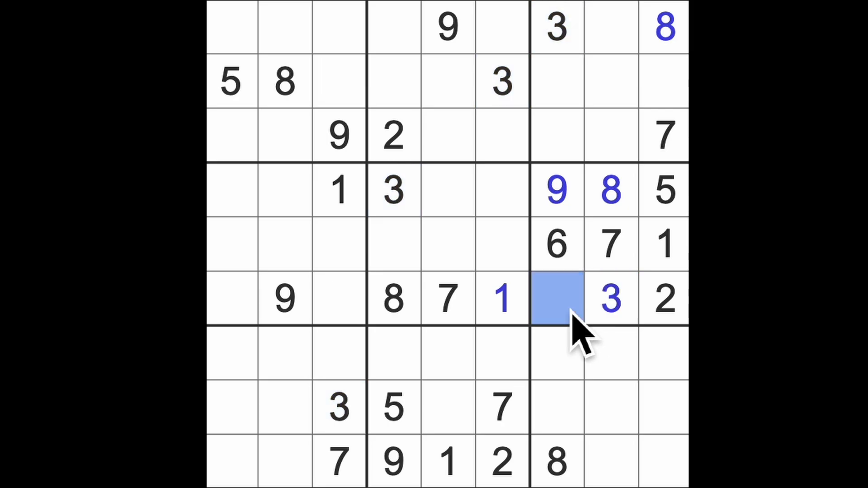
{"action": "type", "text": "4"}
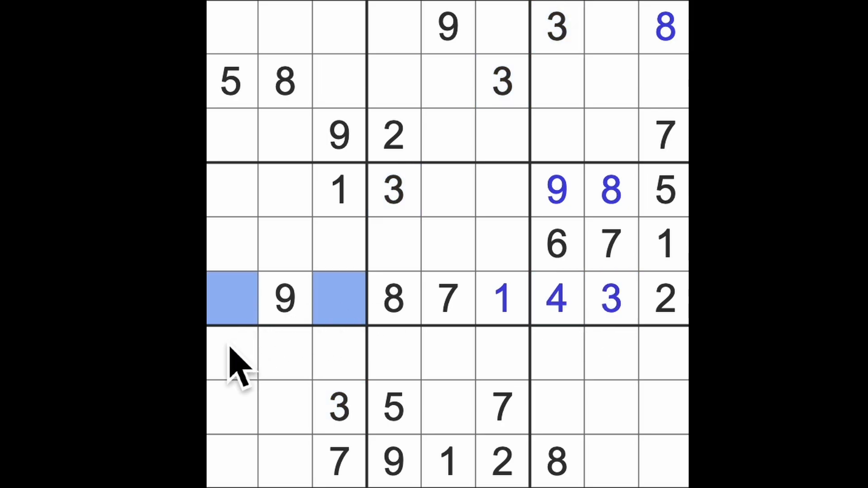
{"action": "mouse_move", "coordinate": [249, 370]}
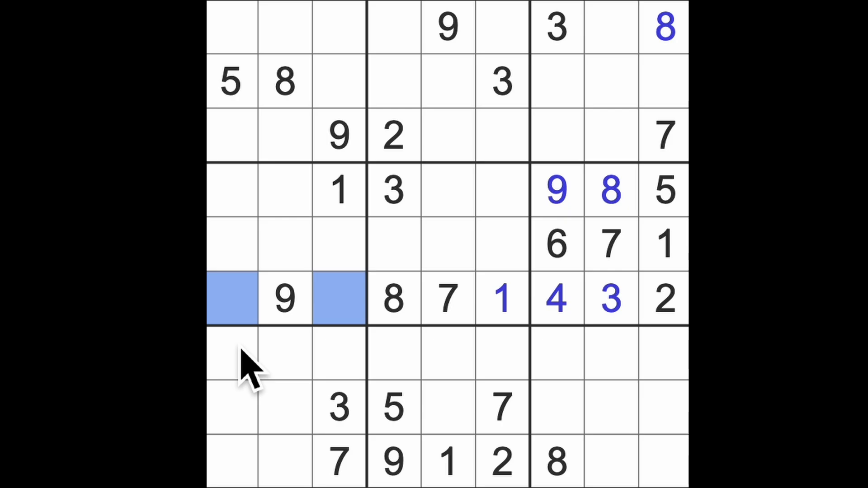
Enter 5 and 6 in row 6, columns 3 and 1, and 3s in row 7 and the bottom-right cell
{"action": "left_click", "coordinate": [338, 299]}
{"action": "type", "text": "5"}
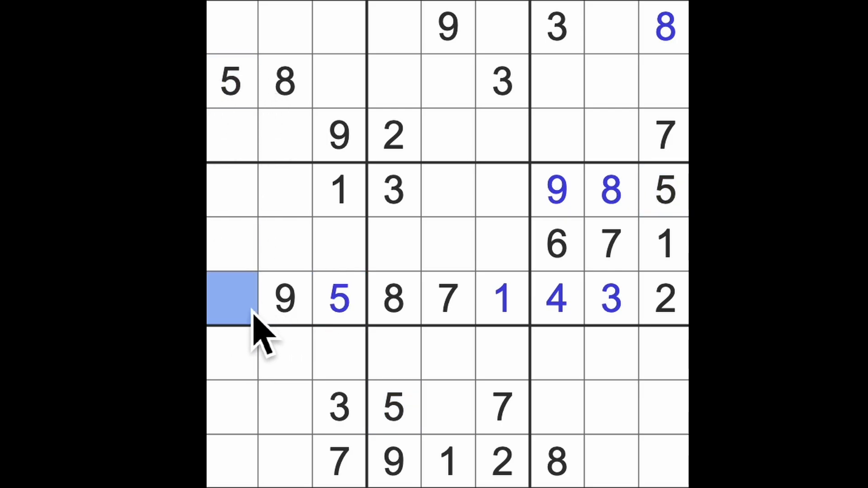
{"action": "type", "text": "6"}
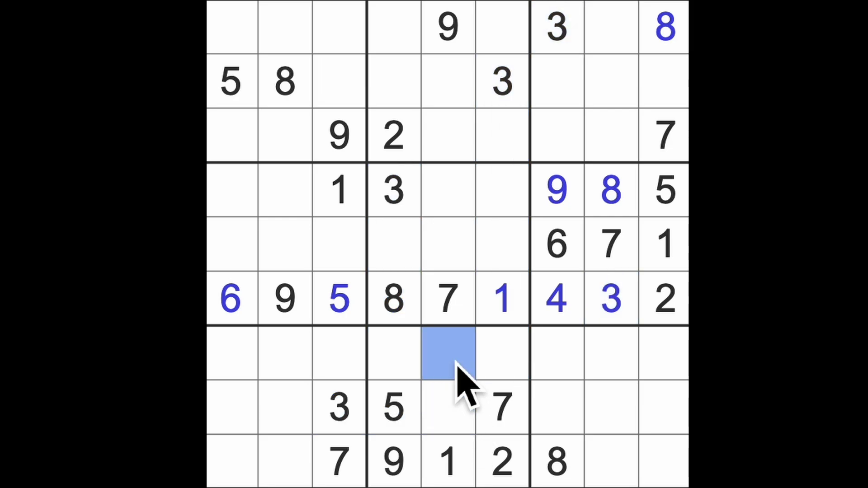
{"action": "type", "text": "3"}
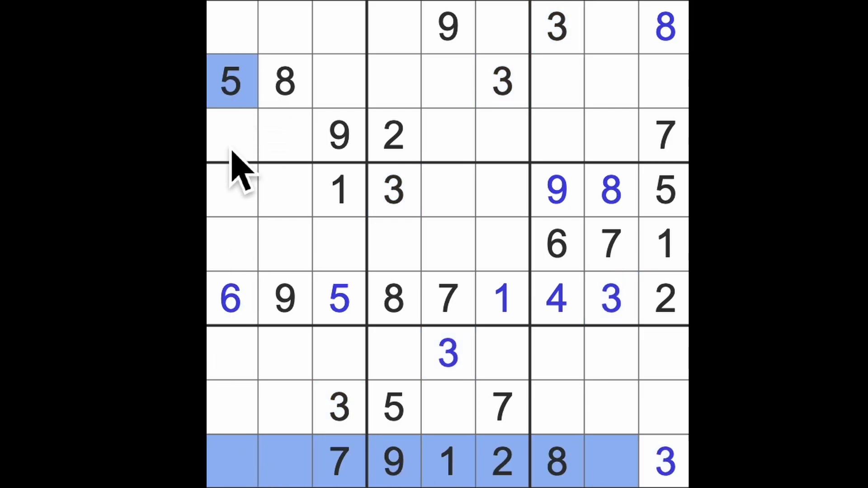
Enter 4 in the grid's bottom-left corner cell, row 9, column 1
{"action": "left_click", "coordinate": [231, 461]}
{"action": "type", "text": "4"}
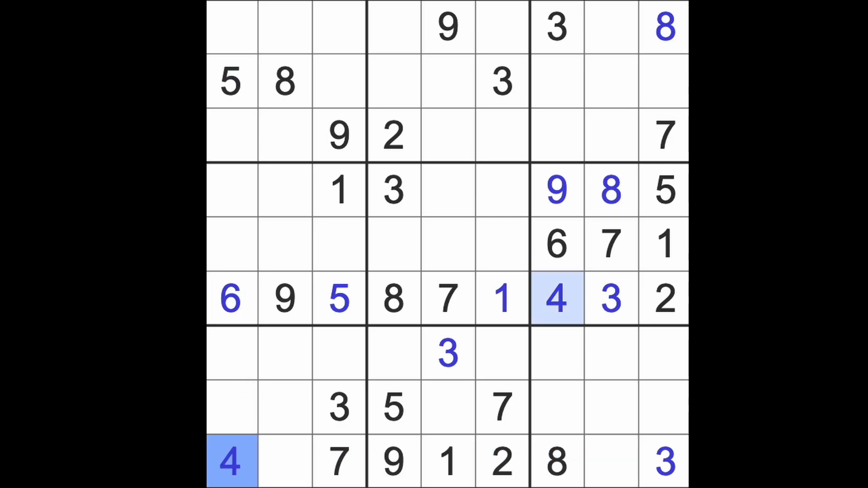
{"action": "mouse_move", "coordinate": [473, 413]}
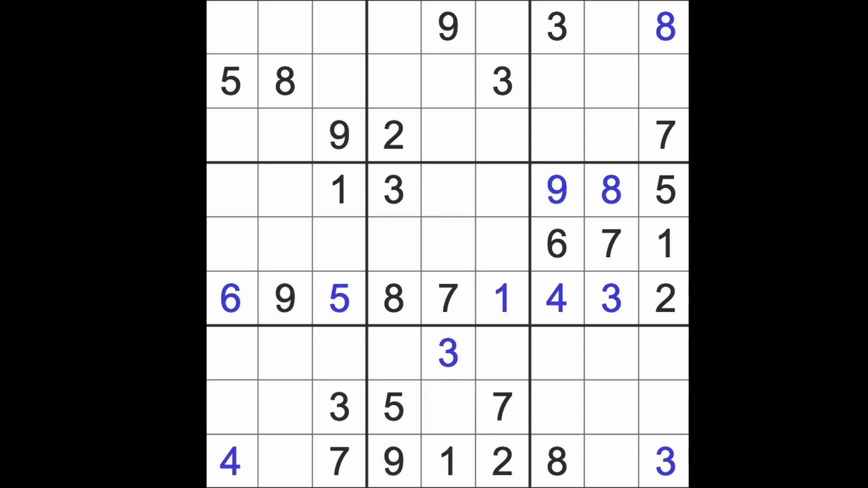
{"action": "mouse_move", "coordinate": [565, 398]}
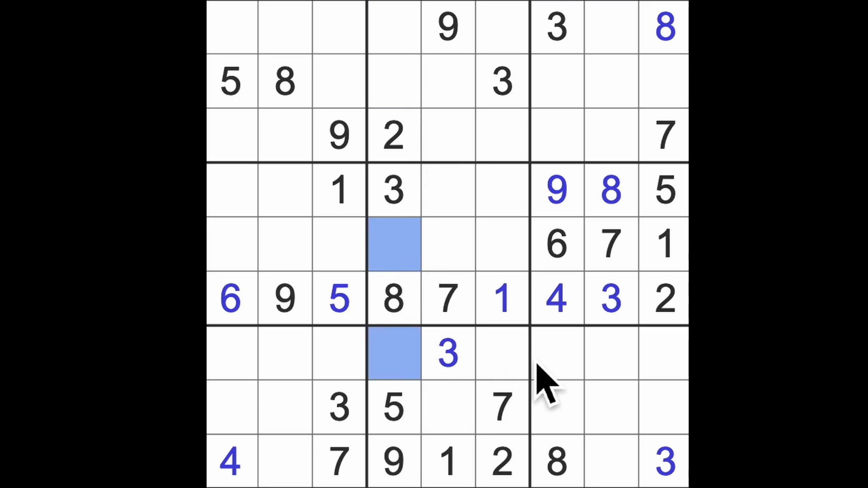
{"action": "mouse_move", "coordinate": [490, 382]}
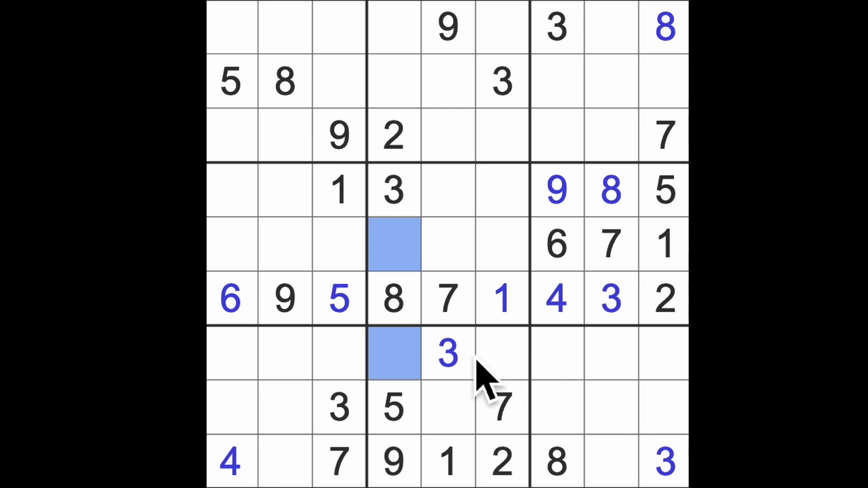
{"action": "mouse_move", "coordinate": [437, 299]}
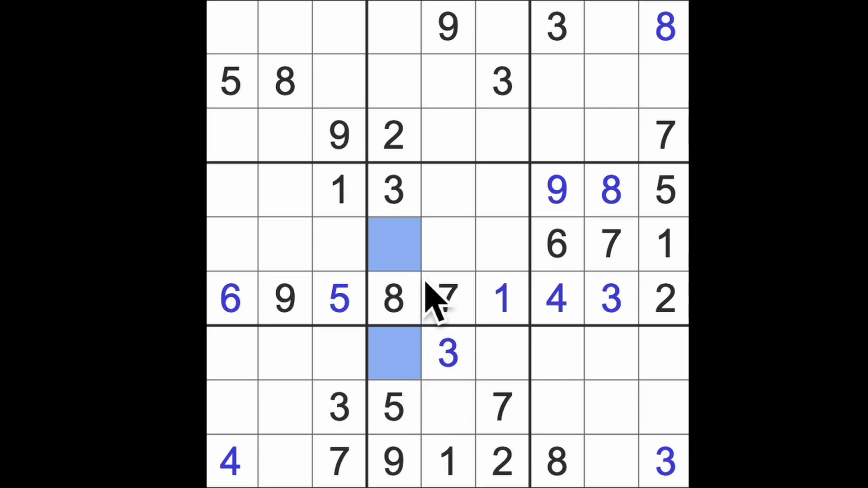
{"action": "mouse_move", "coordinate": [449, 299]}
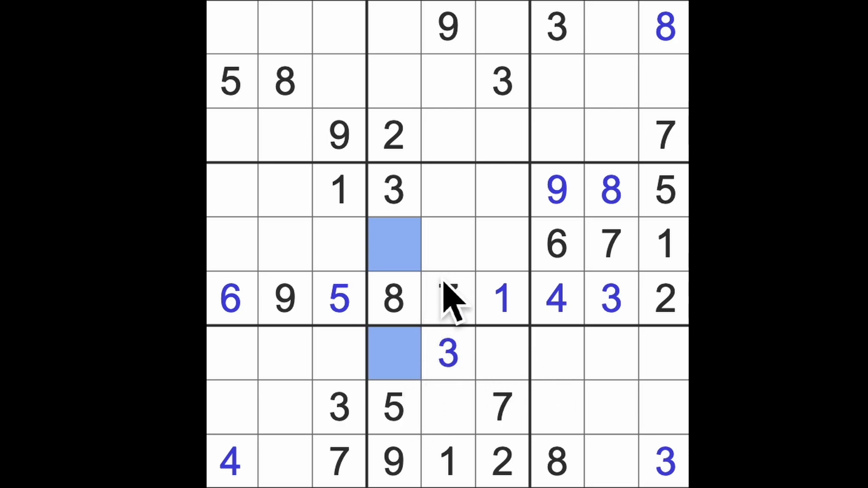
Enter 4 and 6 in column 4, rows 5 and 7, and 4, 7 in row 4, columns 2 and 1
{"action": "left_click", "coordinate": [449, 298]}
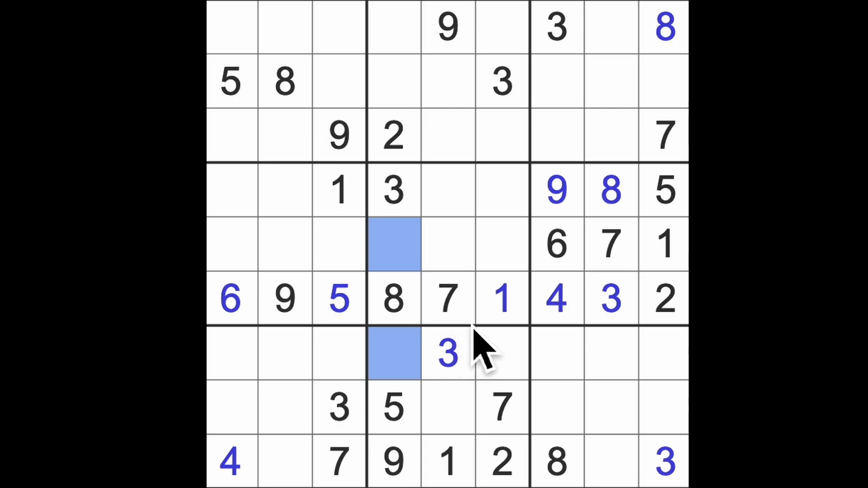
{"action": "mouse_move", "coordinate": [570, 277]}
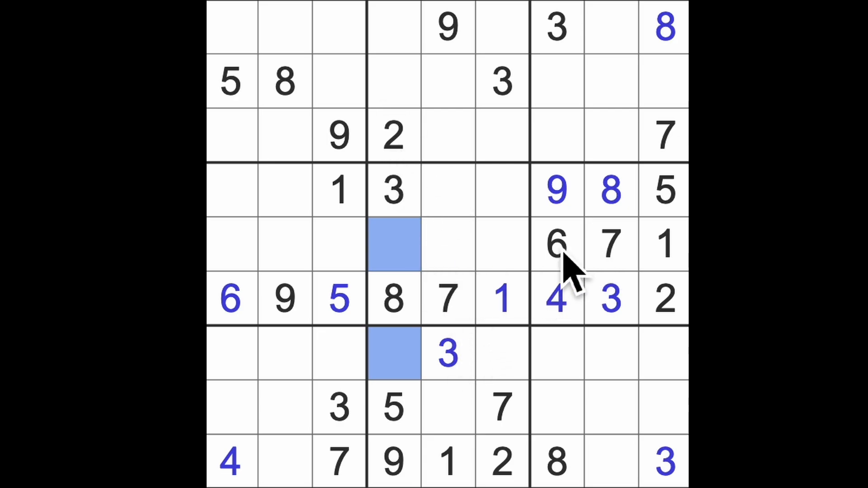
{"action": "type", "text": "6"}
{"action": "type", "text": "4"}
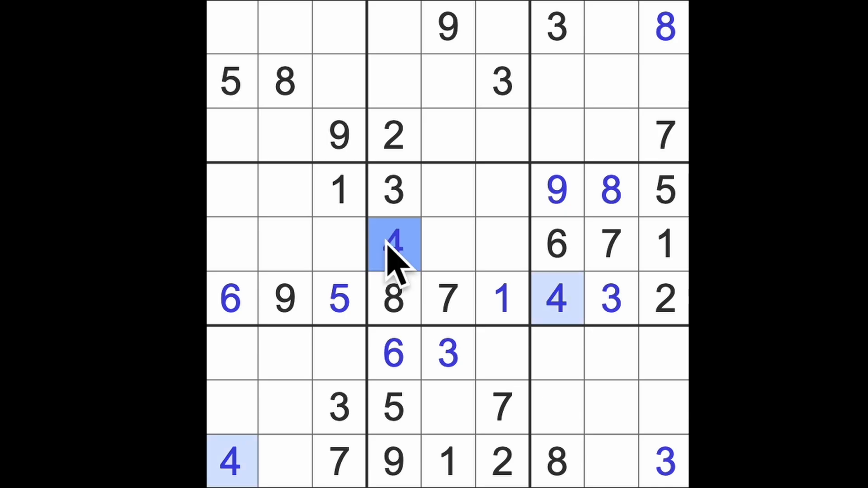
{"action": "left_click", "coordinate": [285, 191]}
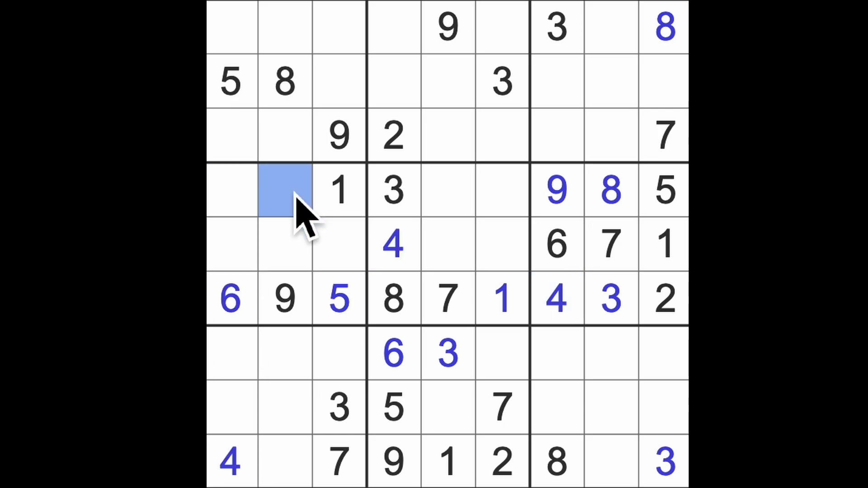
{"action": "type", "text": "4"}
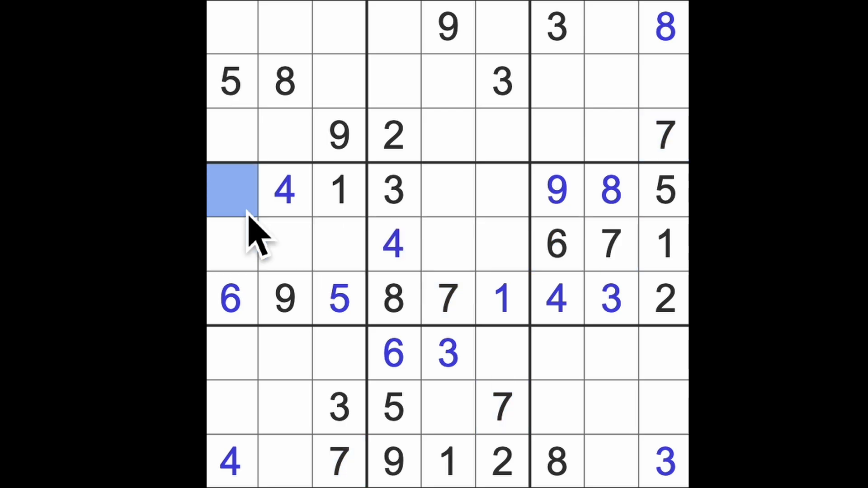
{"action": "type", "text": "7"}
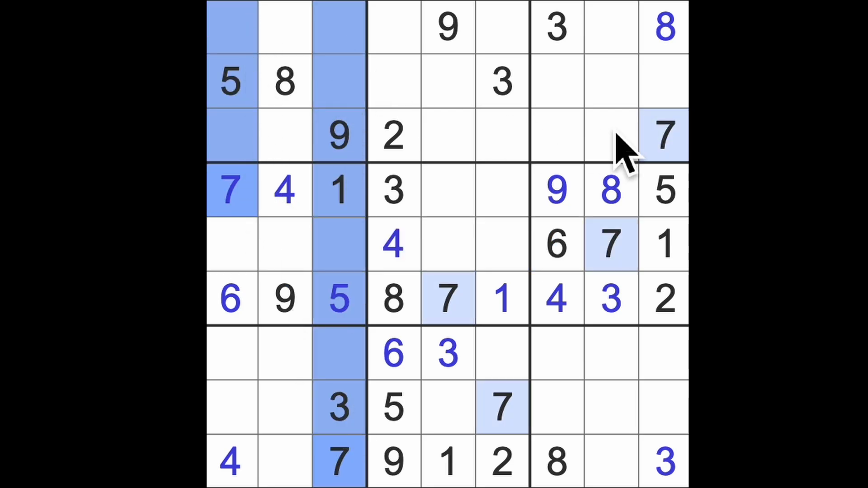
Add 7, 1, 2 and 6 to complete row 4, then enter 5 and 9 in row 5
{"action": "left_click", "coordinate": [285, 28]}
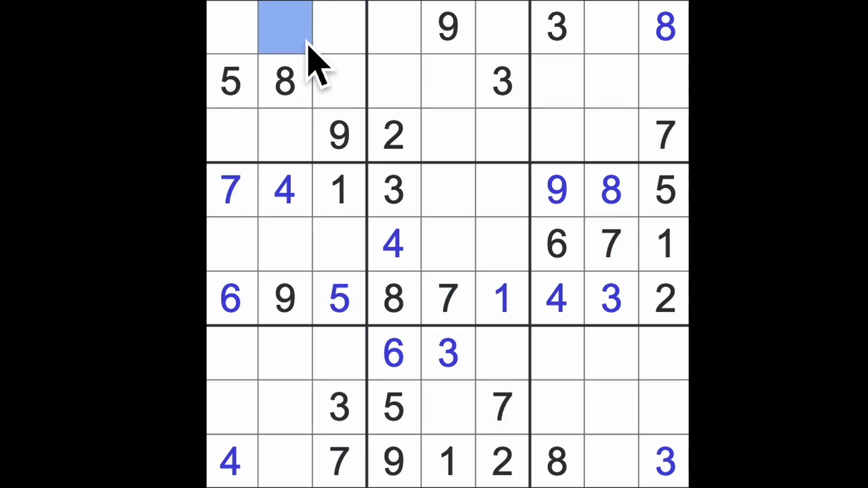
{"action": "type", "text": "7"}
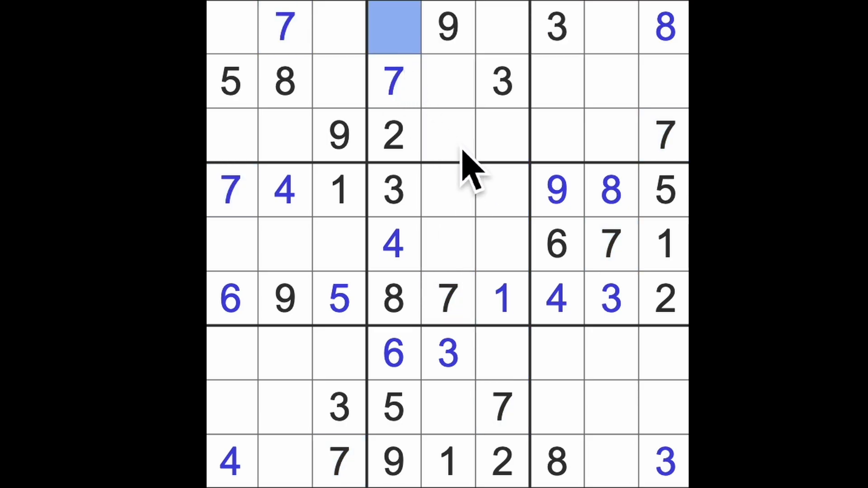
{"action": "type", "text": "1"}
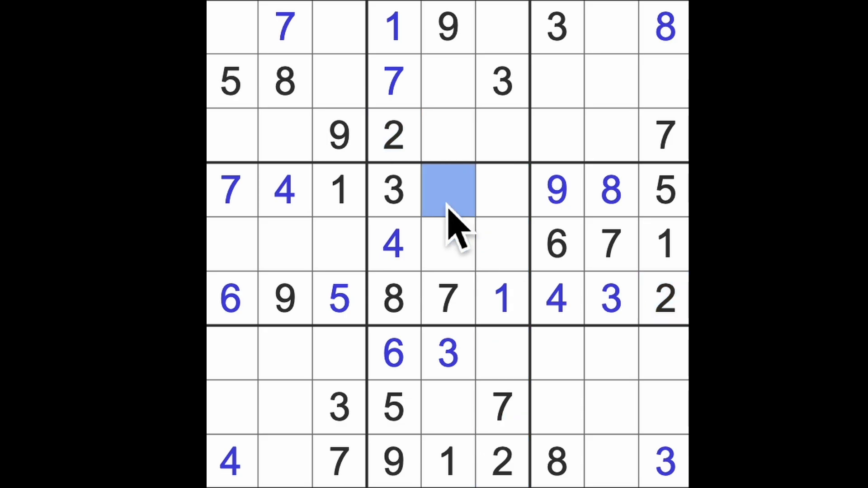
{"action": "type", "text": "2"}
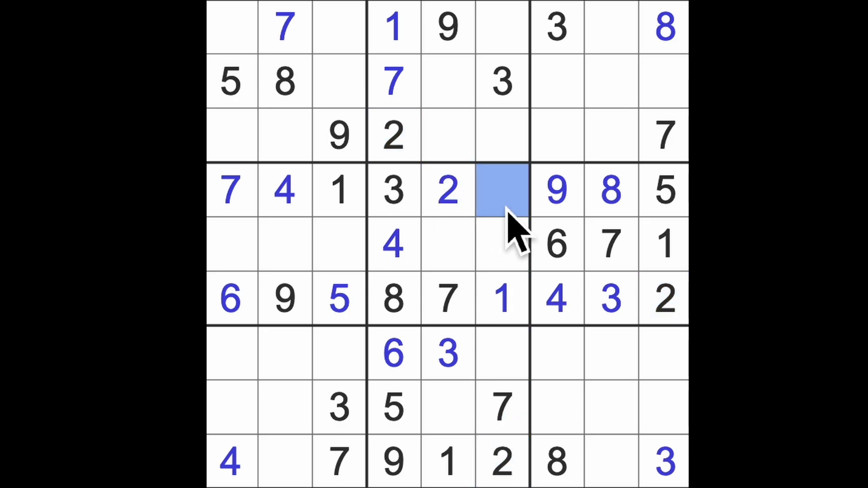
{"action": "type", "text": "6"}
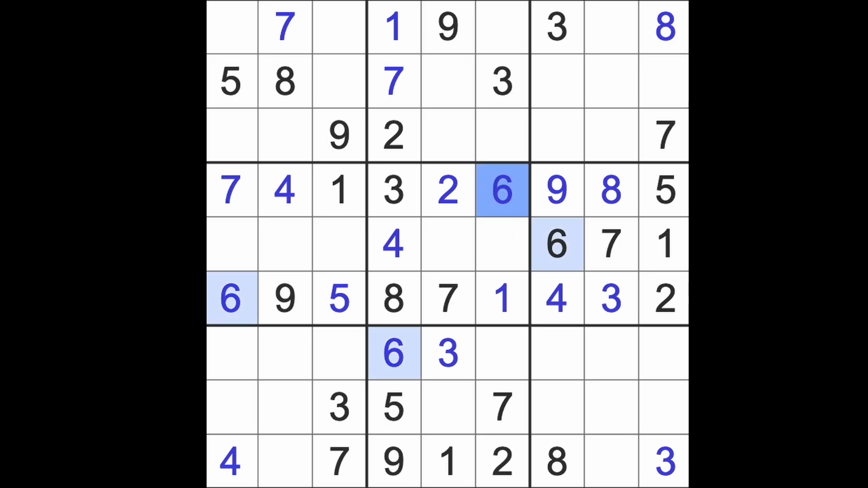
{"action": "mouse_move", "coordinate": [448, 27]}
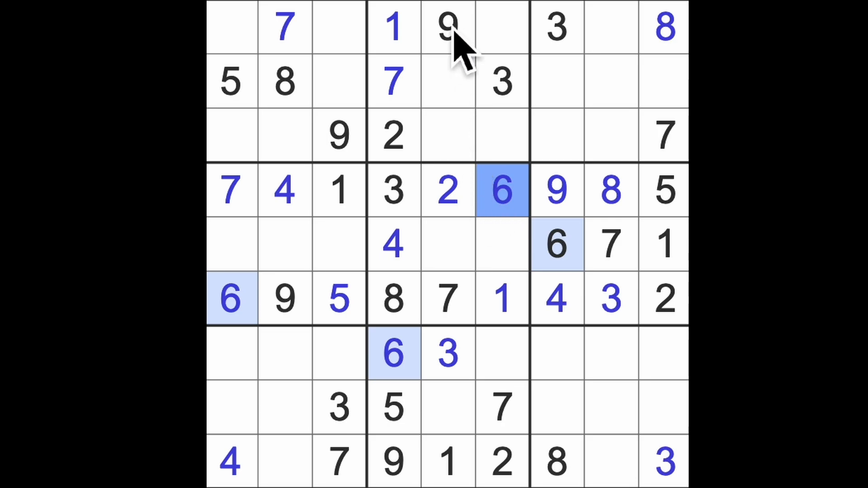
{"action": "left_click", "coordinate": [501, 245]}
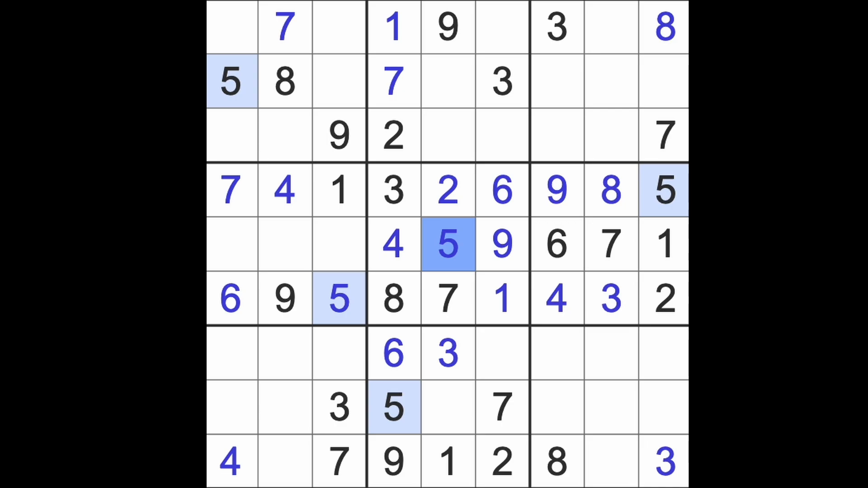
{"action": "mouse_move", "coordinate": [477, 307]}
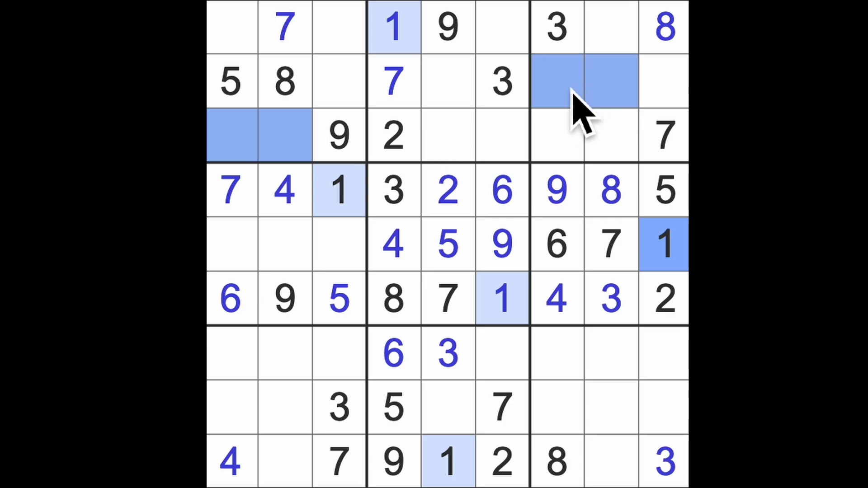
{"action": "mouse_move", "coordinate": [631, 410]}
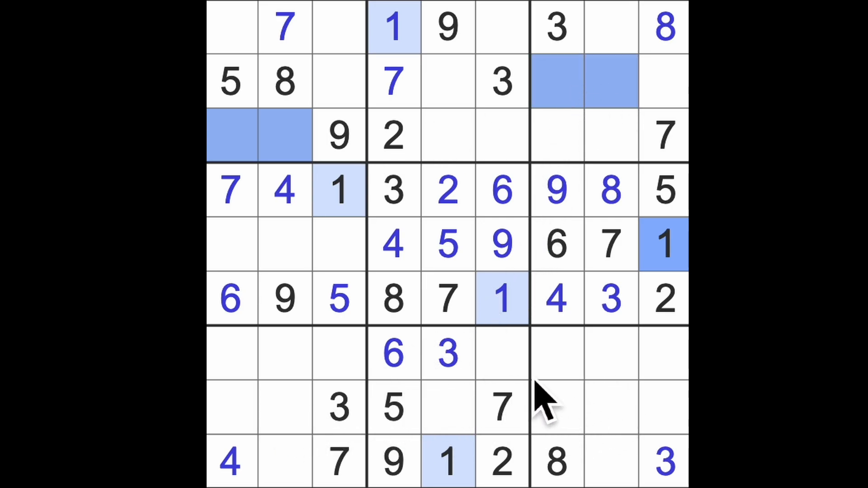
{"action": "left_click", "coordinate": [501, 462]}
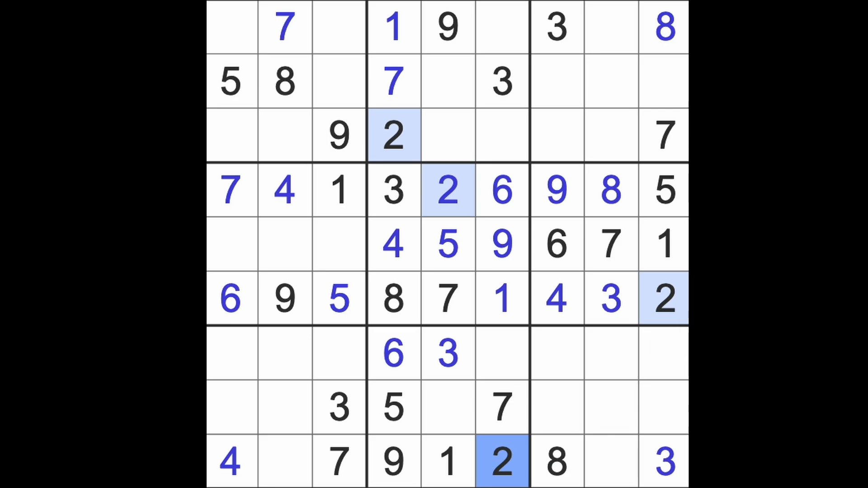
{"action": "mouse_move", "coordinate": [592, 387]}
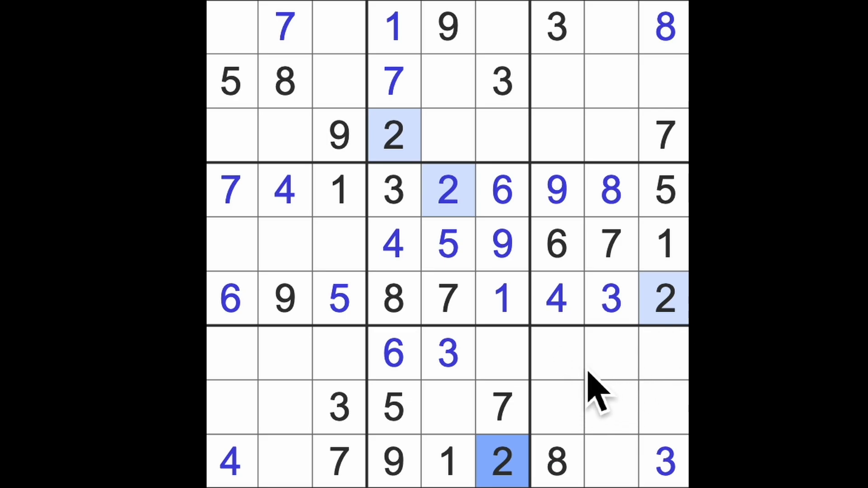
{"action": "mouse_move", "coordinate": [587, 399]}
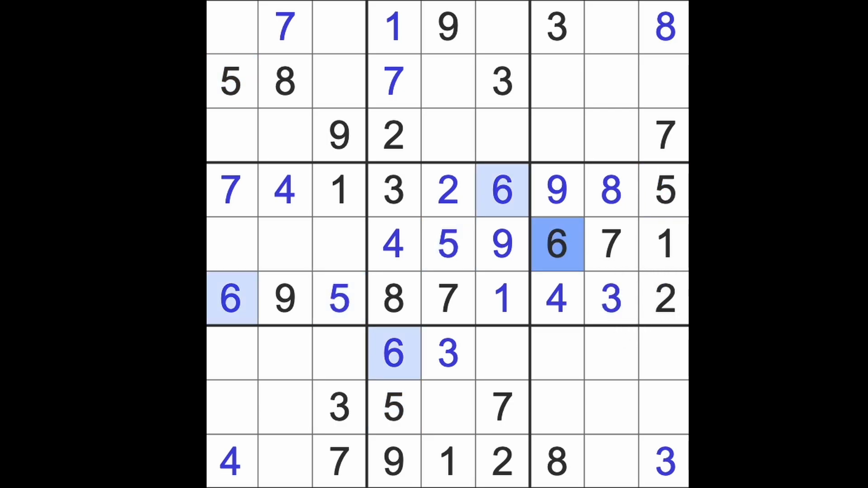
Enter 7 in the empty cell at row 7, column 7
{"action": "left_click", "coordinate": [503, 407]}
{"action": "type", "text": "7"}
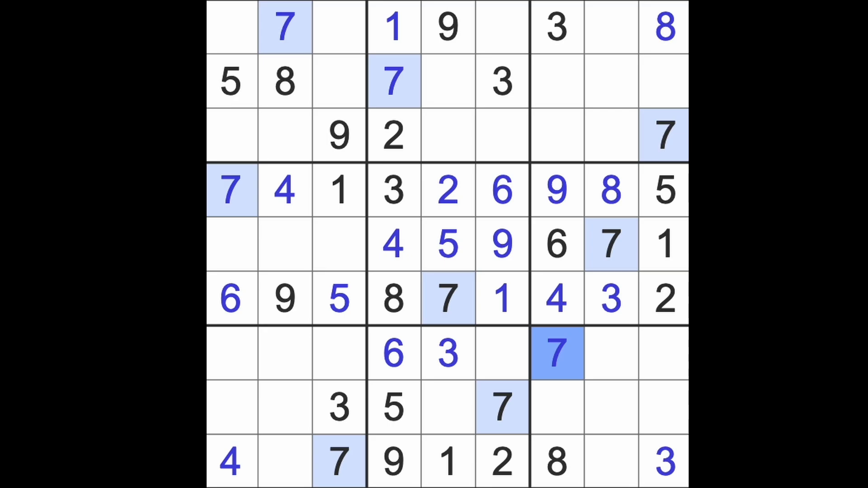
{"action": "mouse_move", "coordinate": [589, 387]}
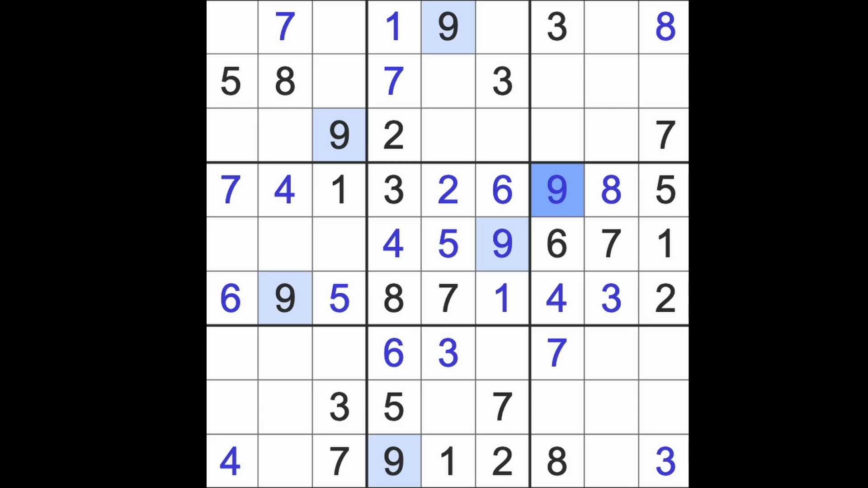
Highlight the existing 5s, then enter 5s at row 3, column 7 and row 1, column 6
{"action": "left_click", "coordinate": [556, 191]}
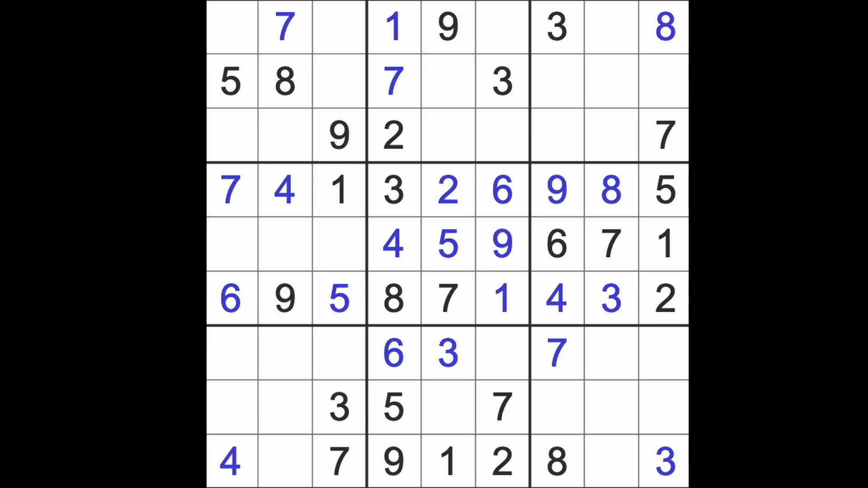
{"action": "left_click", "coordinate": [392, 407]}
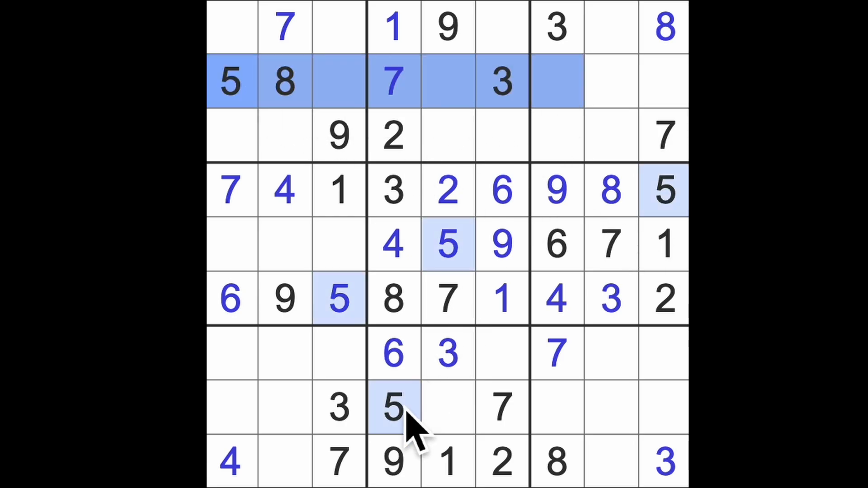
{"action": "left_click", "coordinate": [393, 407]}
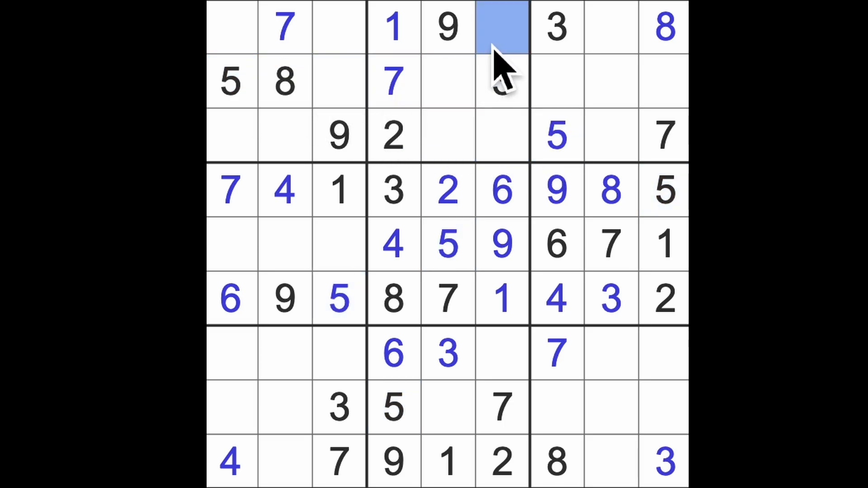
{"action": "type", "text": "5"}
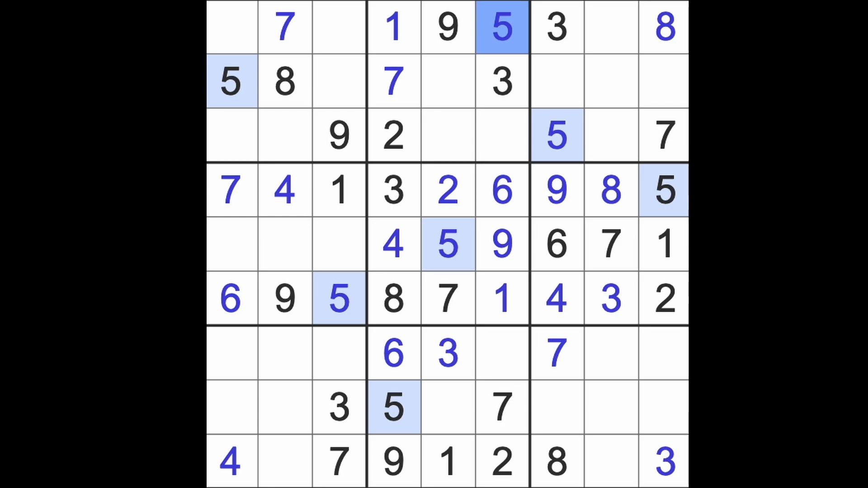
{"action": "mouse_move", "coordinate": [540, 74]}
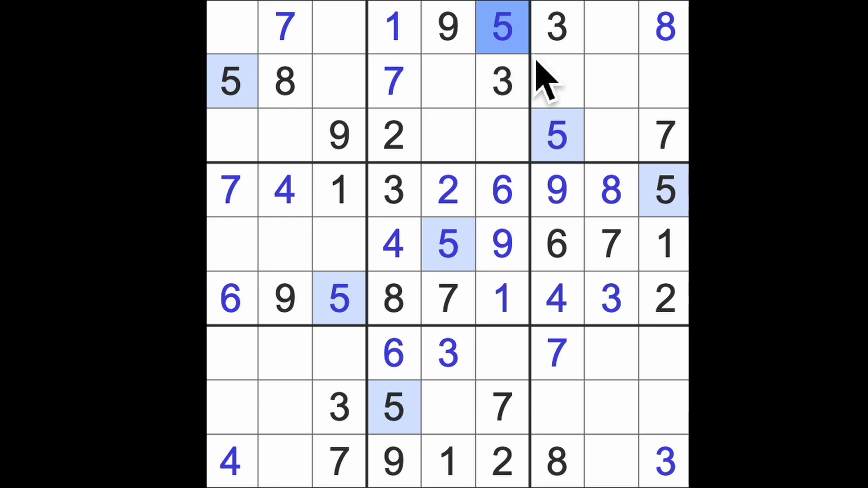
{"action": "mouse_move", "coordinate": [559, 102]}
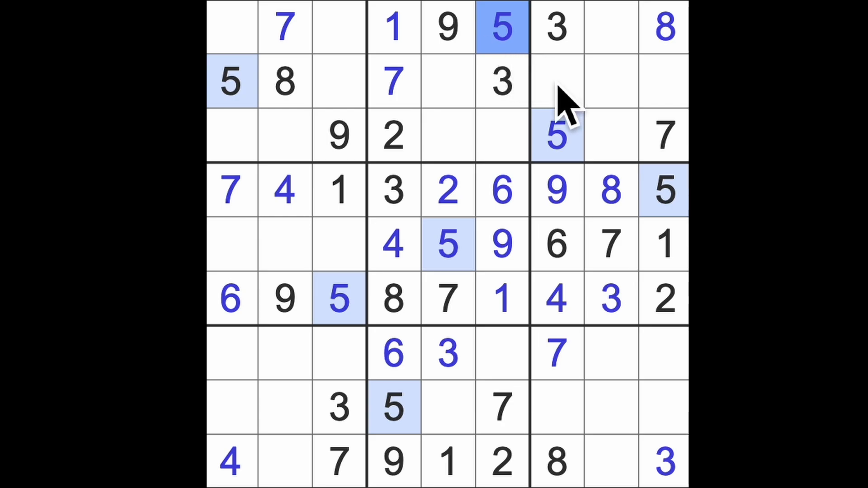
{"action": "mouse_move", "coordinate": [598, 81]}
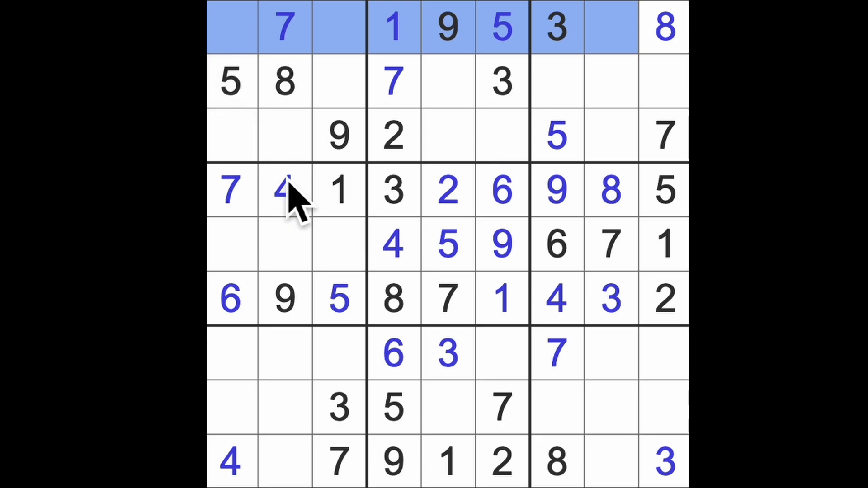
Enter 2 in the top-left corner cell, row 1, column 1
{"action": "left_click", "coordinate": [284, 299]}
{"action": "type", "text": "2"}
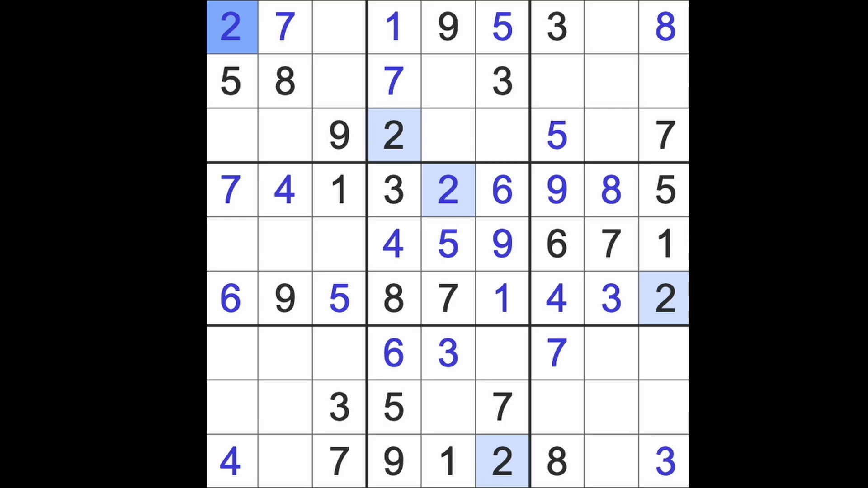
{"action": "mouse_move", "coordinate": [329, 130]}
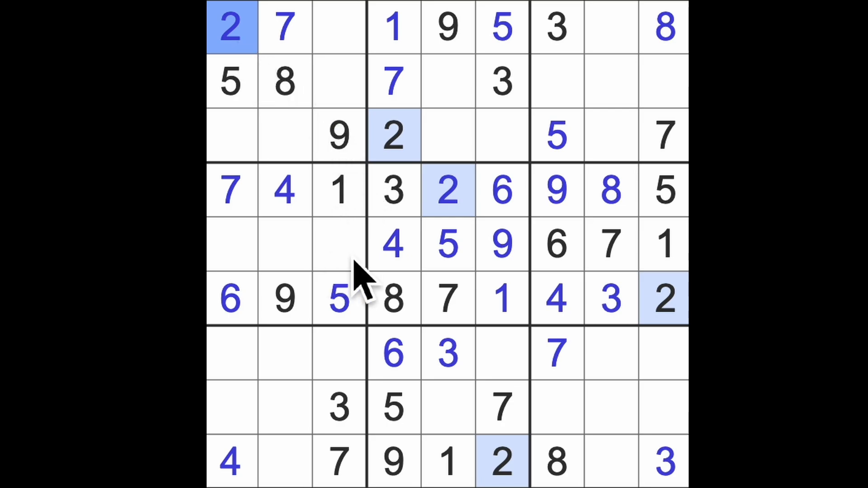
{"action": "mouse_move", "coordinate": [374, 177]}
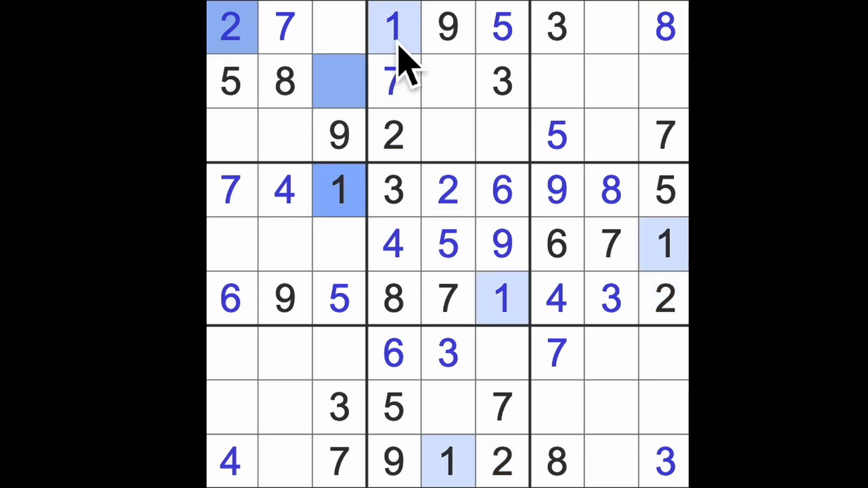
Check candidate cells in the top-right box and enter 9 at the end of row 2
{"action": "left_click", "coordinate": [393, 28]}
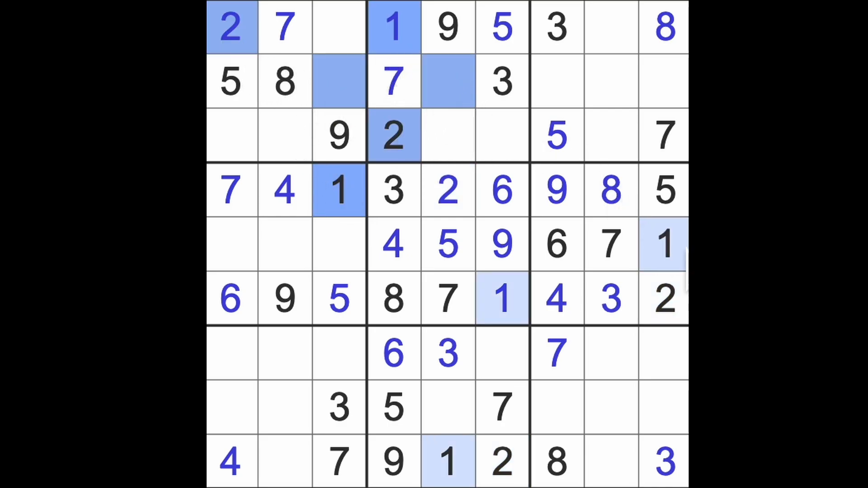
{"action": "left_click", "coordinate": [609, 81]}
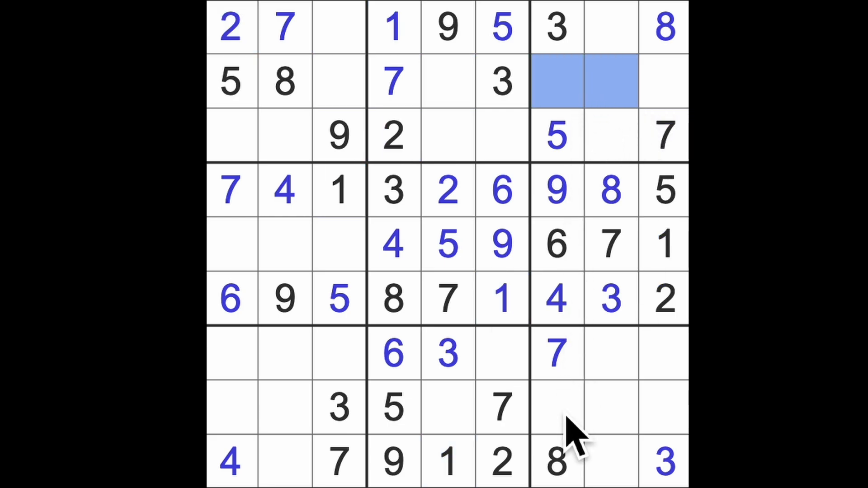
{"action": "left_click", "coordinate": [554, 407]}
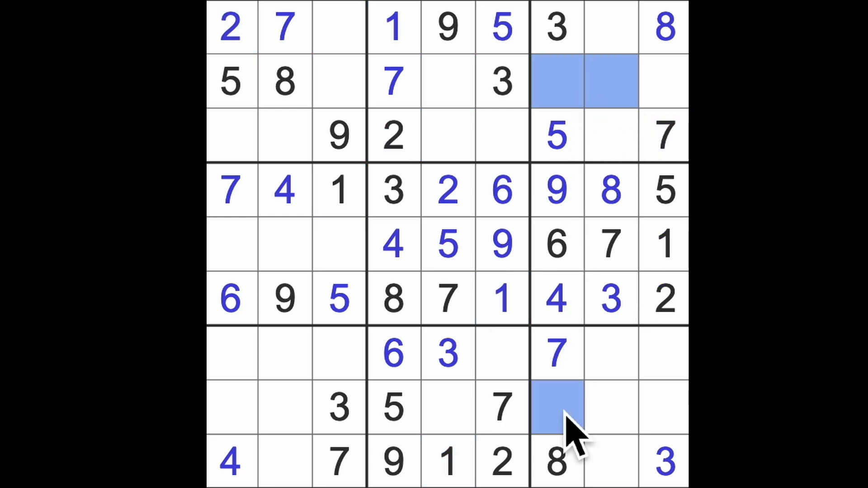
{"action": "mouse_move", "coordinate": [619, 429]}
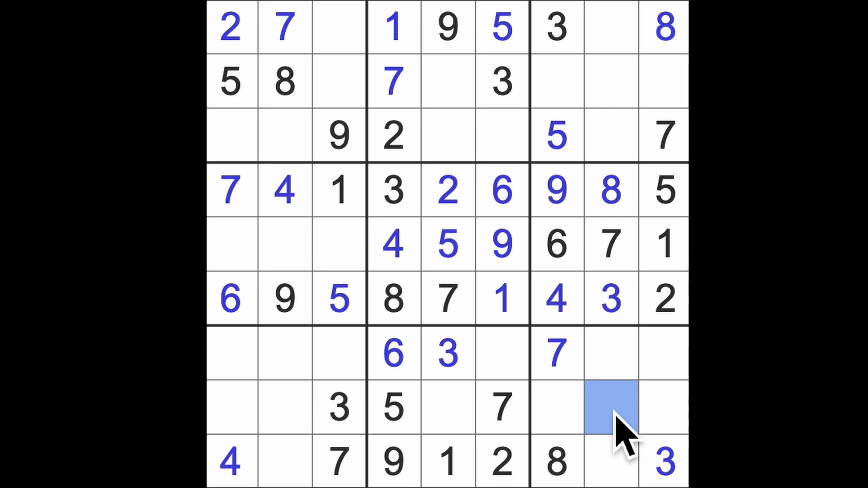
{"action": "mouse_move", "coordinate": [526, 460]}
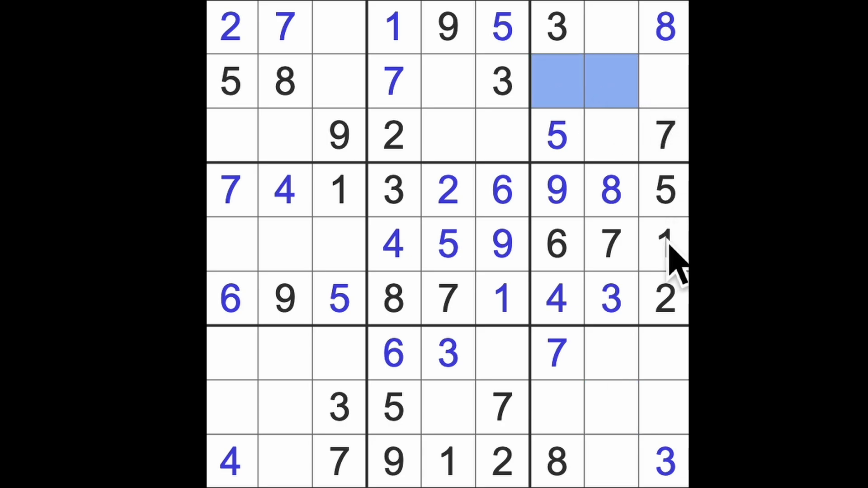
{"action": "mouse_move", "coordinate": [642, 183]}
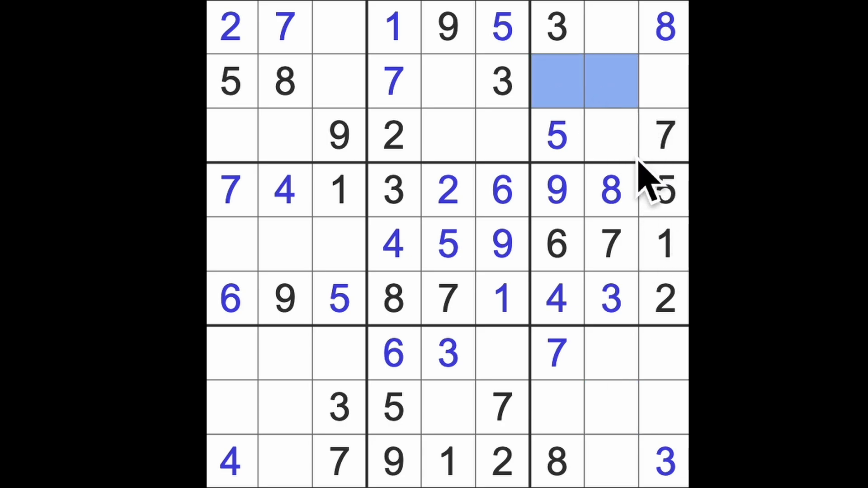
{"action": "mouse_move", "coordinate": [615, 149]}
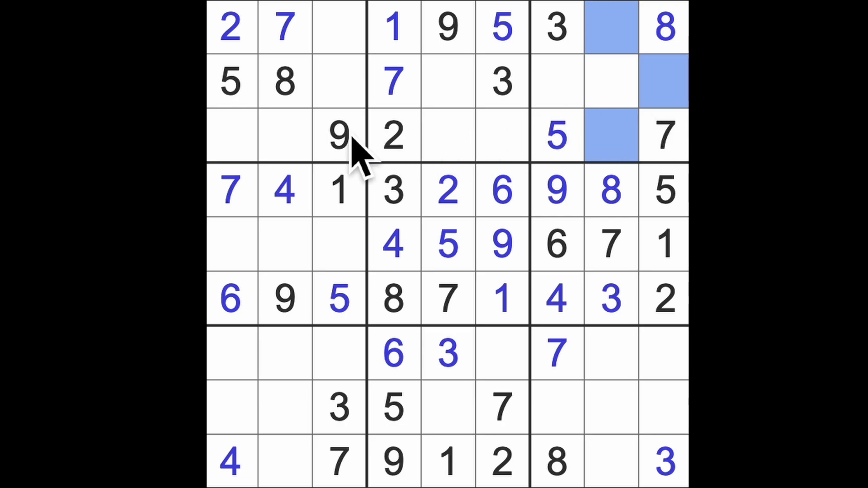
{"action": "mouse_move", "coordinate": [664, 82]}
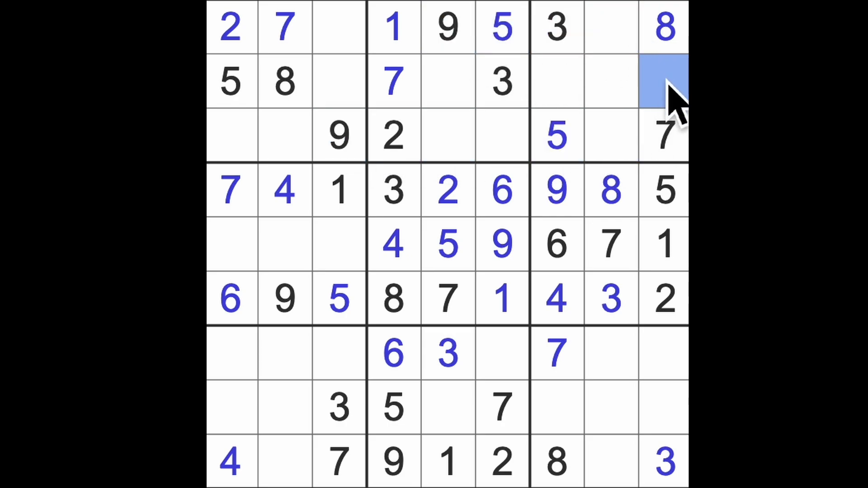
{"action": "type", "text": "9"}
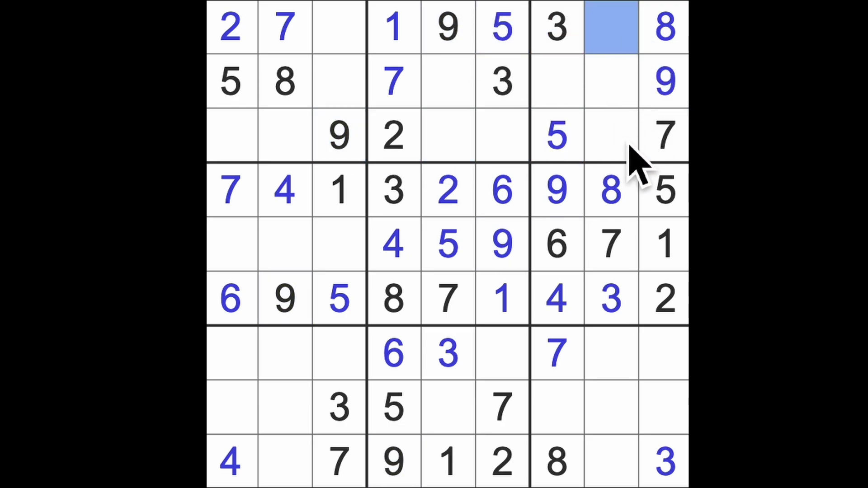
Fill the remaining blanks in rows 7–8 with 6, 4, two 8s and a 4
{"action": "left_click", "coordinate": [611, 135]}
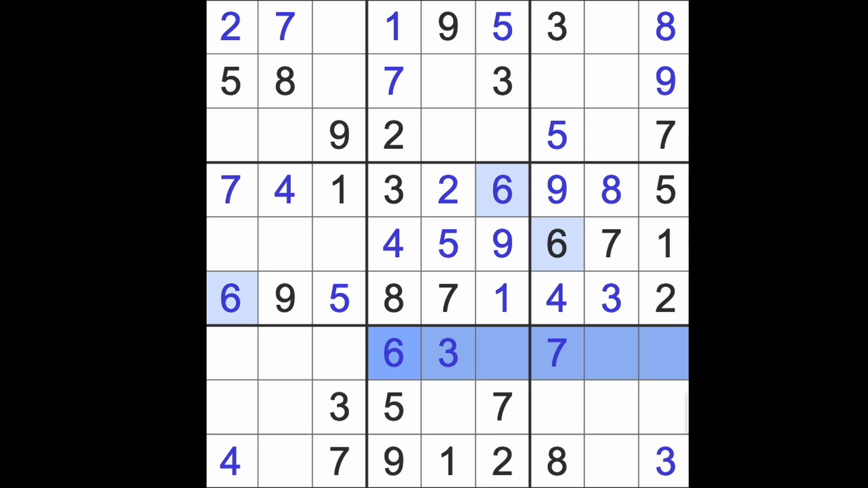
{"action": "left_click", "coordinate": [664, 407]}
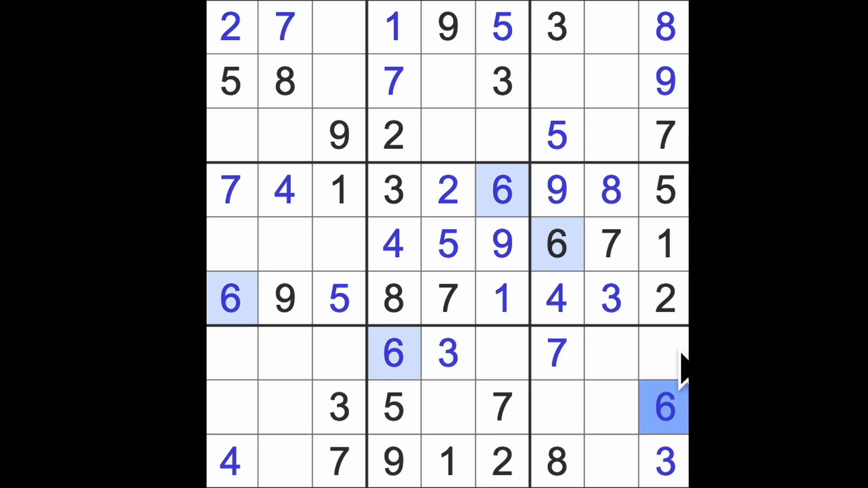
{"action": "left_click", "coordinate": [663, 355]}
{"action": "type", "text": "4"}
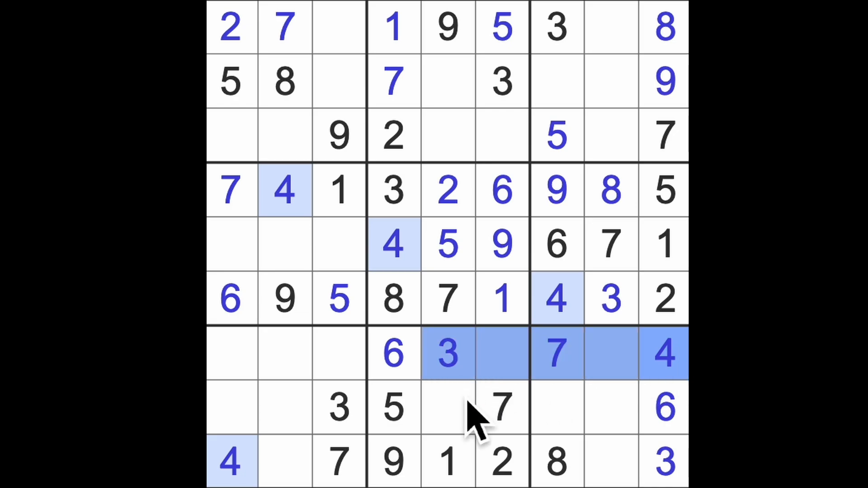
{"action": "left_click", "coordinate": [447, 406]}
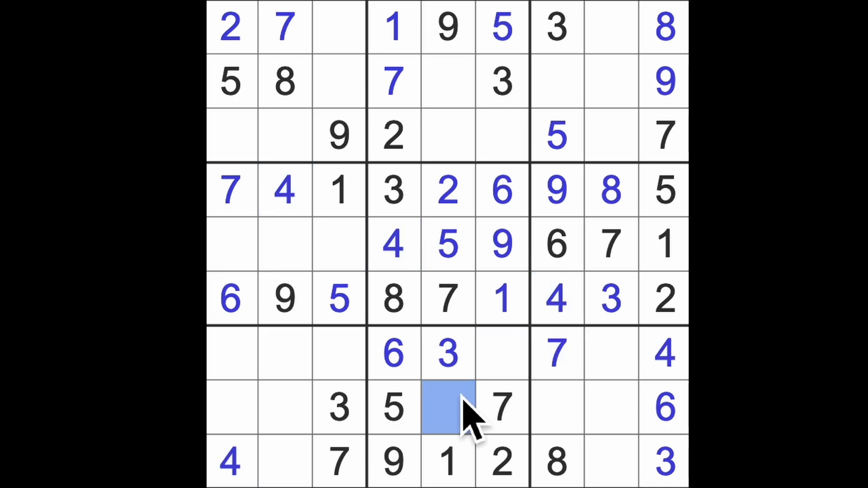
{"action": "type", "text": "4"}
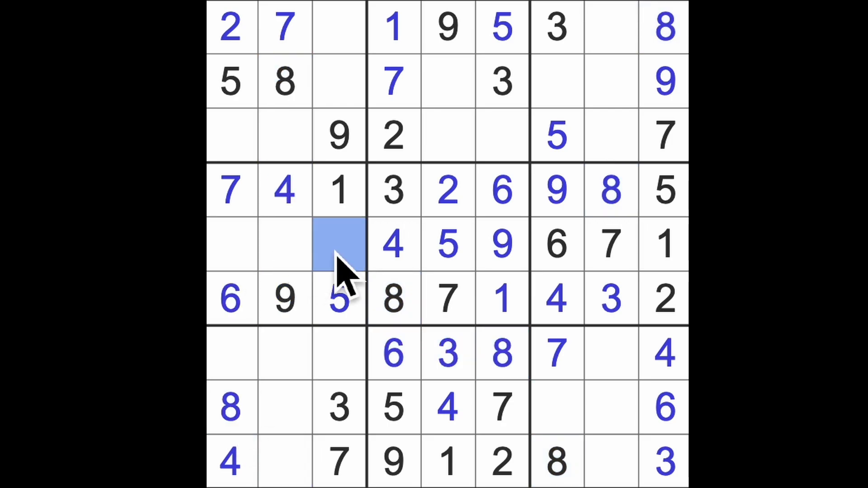
Enter 8 and 2 into row five's blank left cells and a 1 in row three
{"action": "type", "text": "8"}
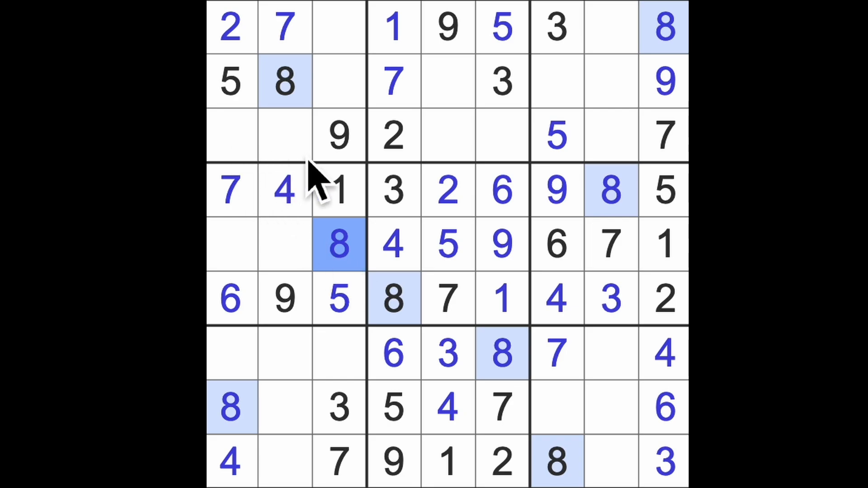
{"action": "mouse_move", "coordinate": [269, 225]}
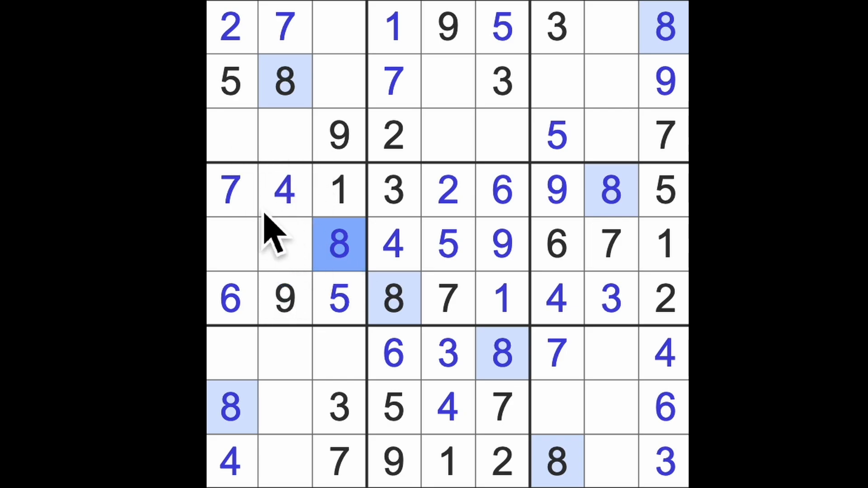
{"action": "left_click", "coordinate": [285, 243]}
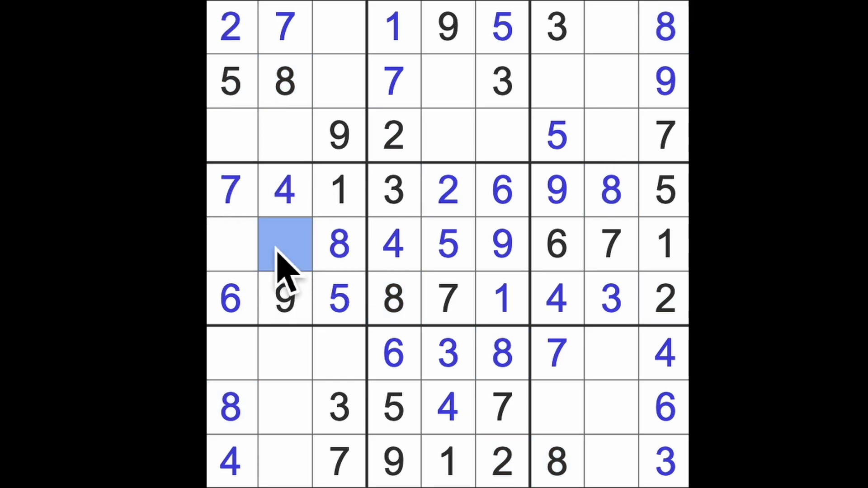
{"action": "type", "text": "2"}
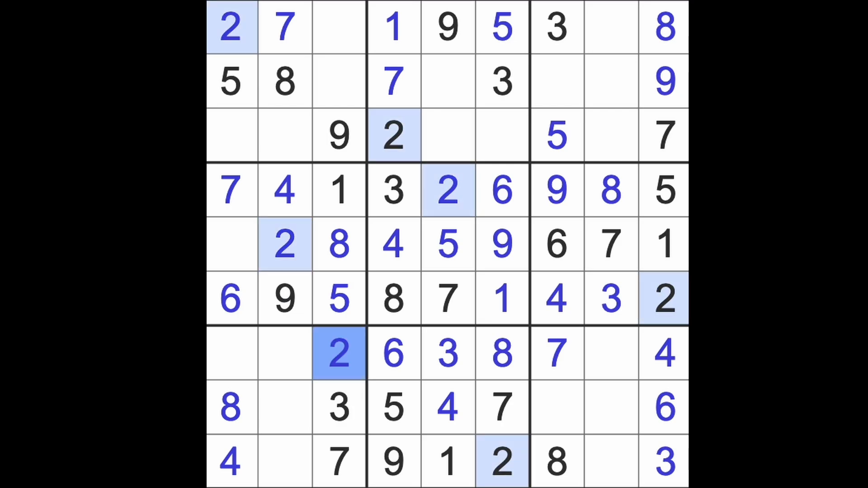
{"action": "mouse_move", "coordinate": [266, 282]}
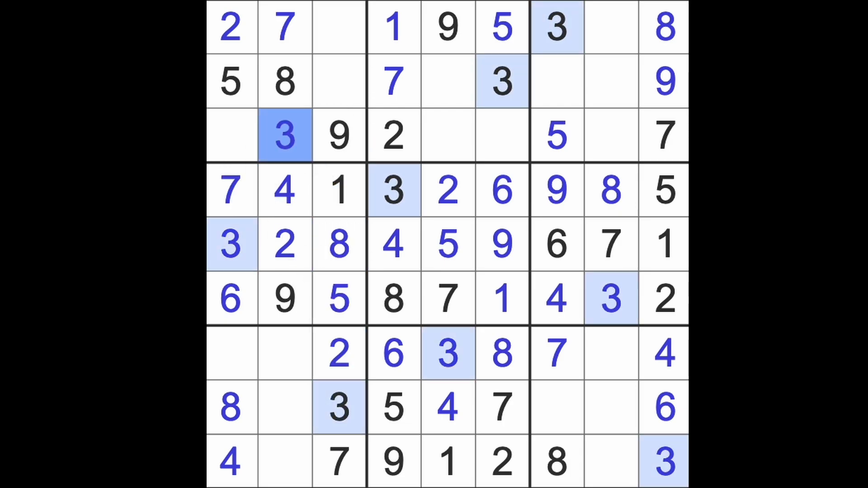
{"action": "mouse_move", "coordinate": [385, 191]}
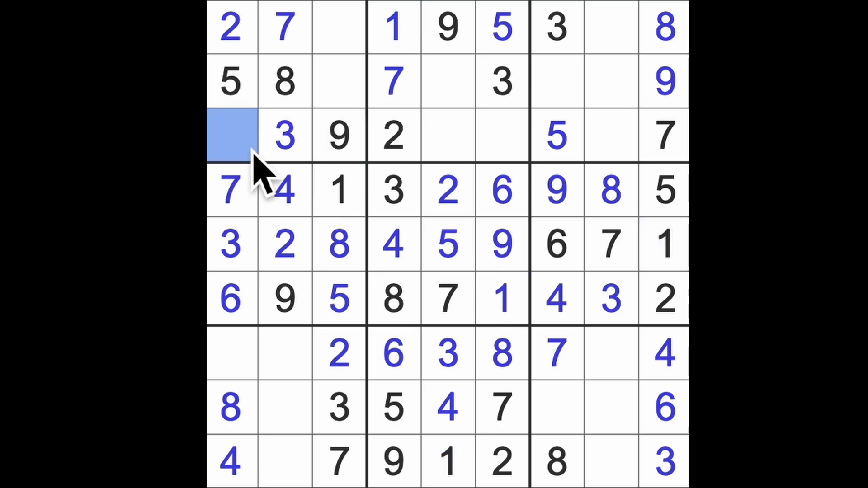
{"action": "type", "text": "1"}
{"action": "left_click", "coordinate": [233, 353]}
{"action": "type", "text": "9"}
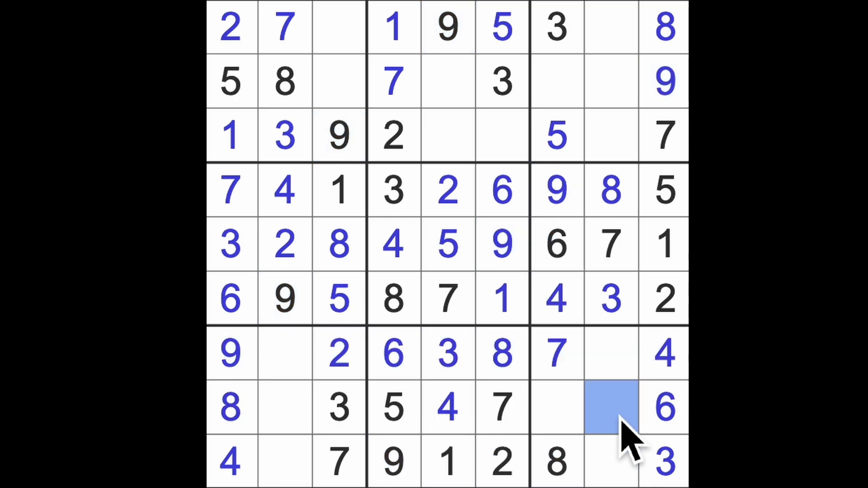
Fill the blank cell left of 6 in row eight and a bottom-left cell
{"action": "left_click", "coordinate": [611, 407]}
{"action": "type", "text": "9"}
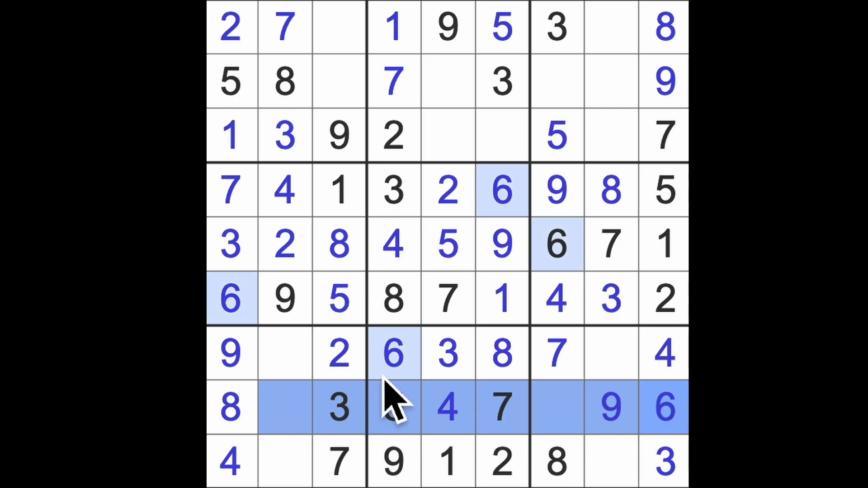
{"action": "left_click", "coordinate": [285, 461]}
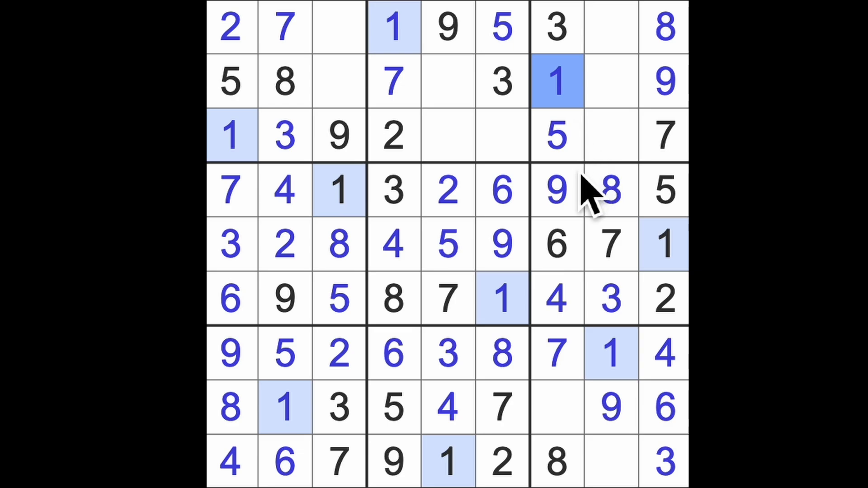
{"action": "mouse_move", "coordinate": [587, 199]}
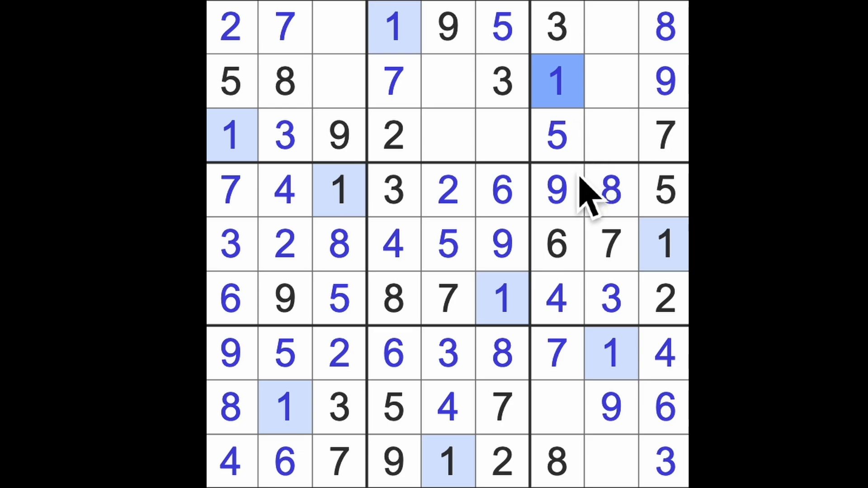
Fill a bottom-right cell, 2 between 1 and 9 in row two, and 4 left of 5 in row three
{"action": "left_click", "coordinate": [611, 462]}
{"action": "type", "text": "5"}
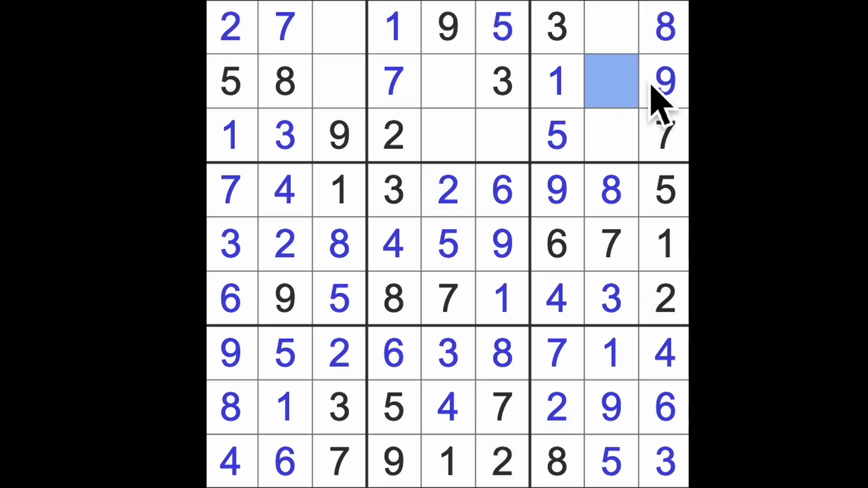
{"action": "left_click", "coordinate": [611, 81]}
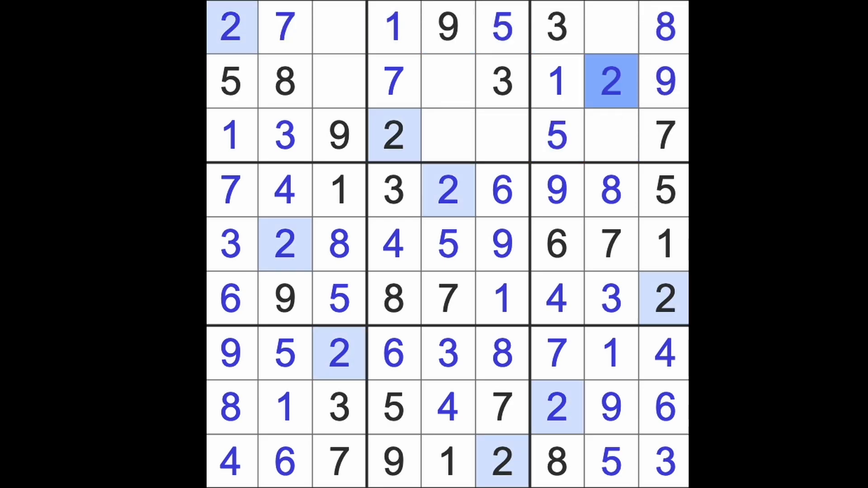
{"action": "left_click", "coordinate": [501, 136]}
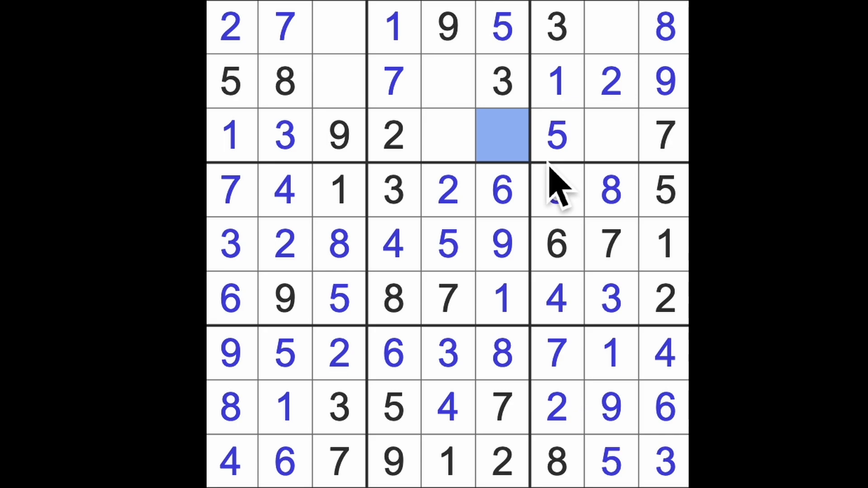
{"action": "type", "text": "4"}
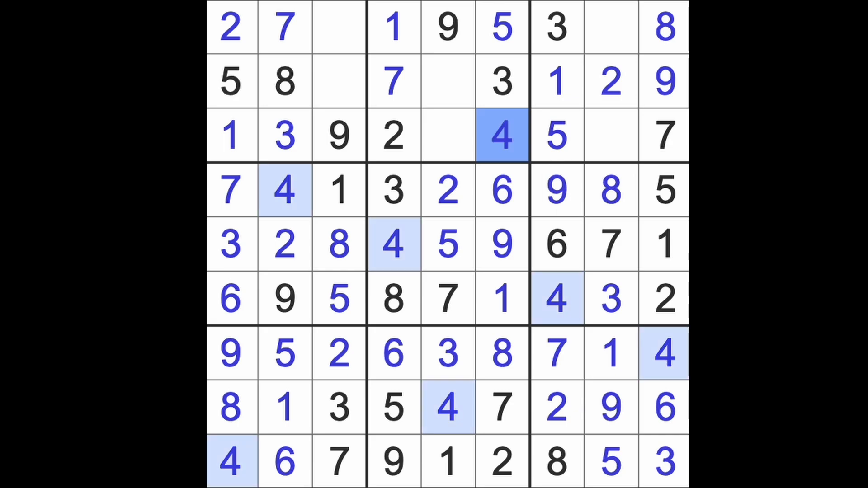
{"action": "mouse_move", "coordinate": [553, 191]}
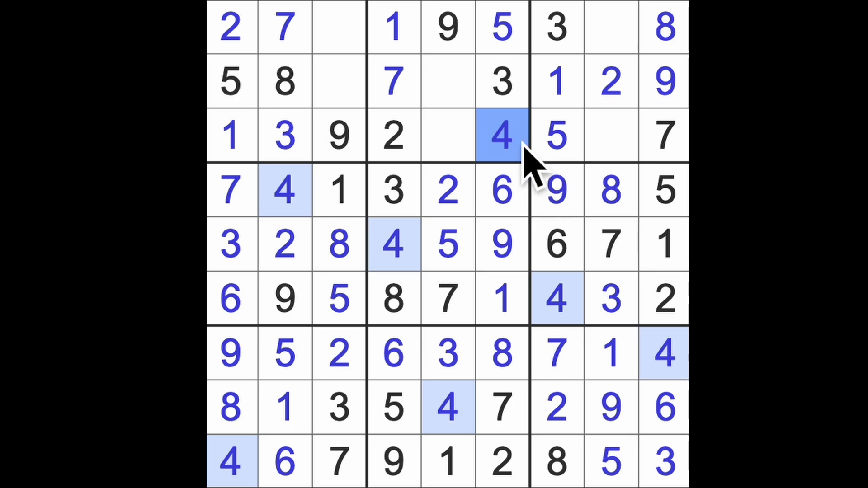
Fill the remaining row-one and row-three gaps with 6s, 4s and an 8
{"action": "left_click", "coordinate": [611, 27]}
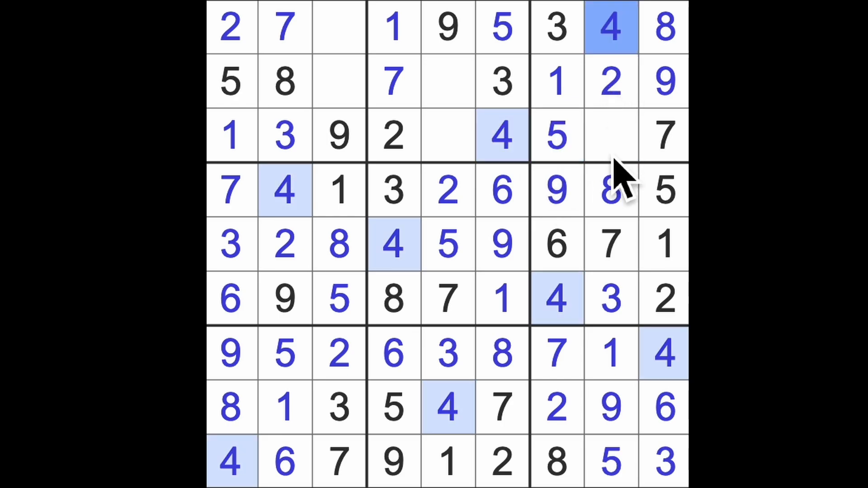
{"action": "left_click", "coordinate": [612, 136]}
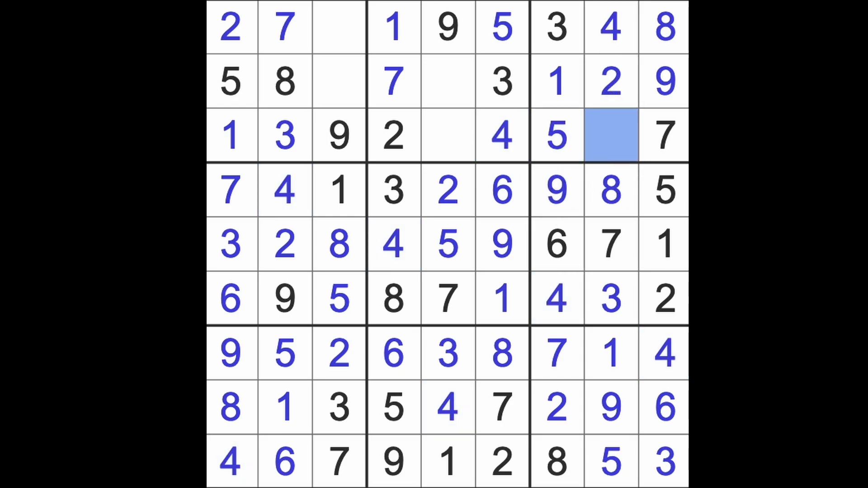
{"action": "left_click", "coordinate": [611, 136]}
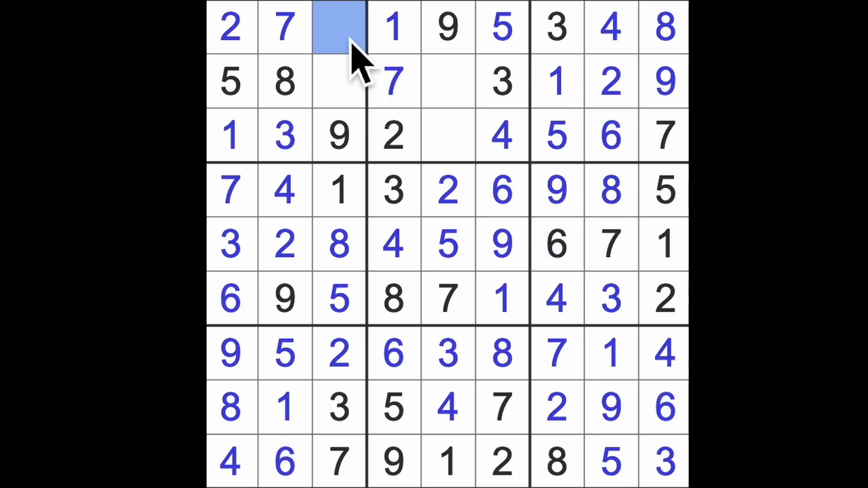
{"action": "type", "text": "6"}
{"action": "left_click", "coordinate": [340, 81]}
{"action": "type", "text": "4"}
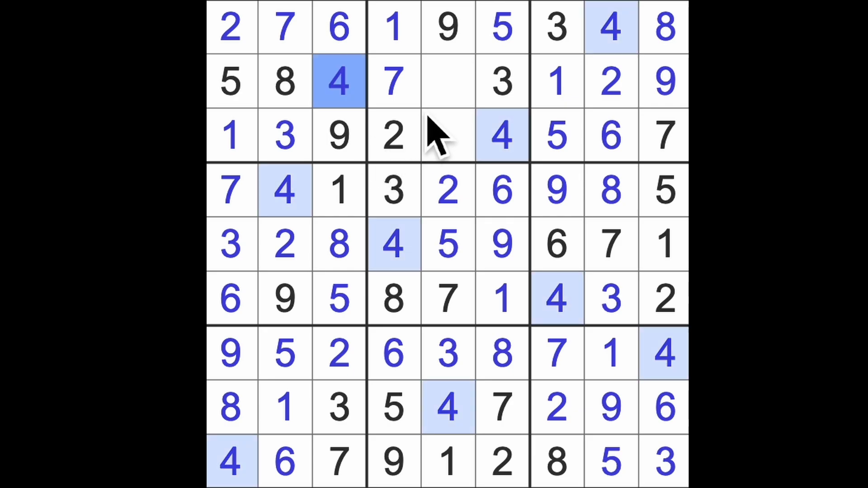
{"action": "left_click", "coordinate": [447, 136]}
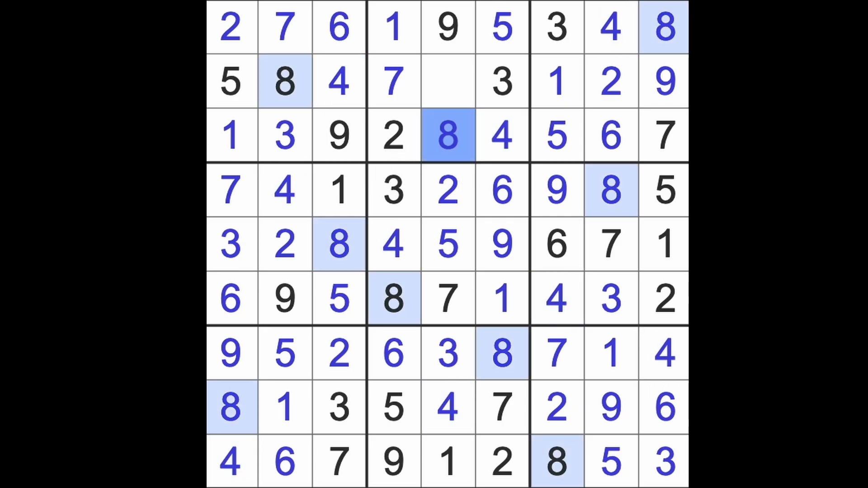